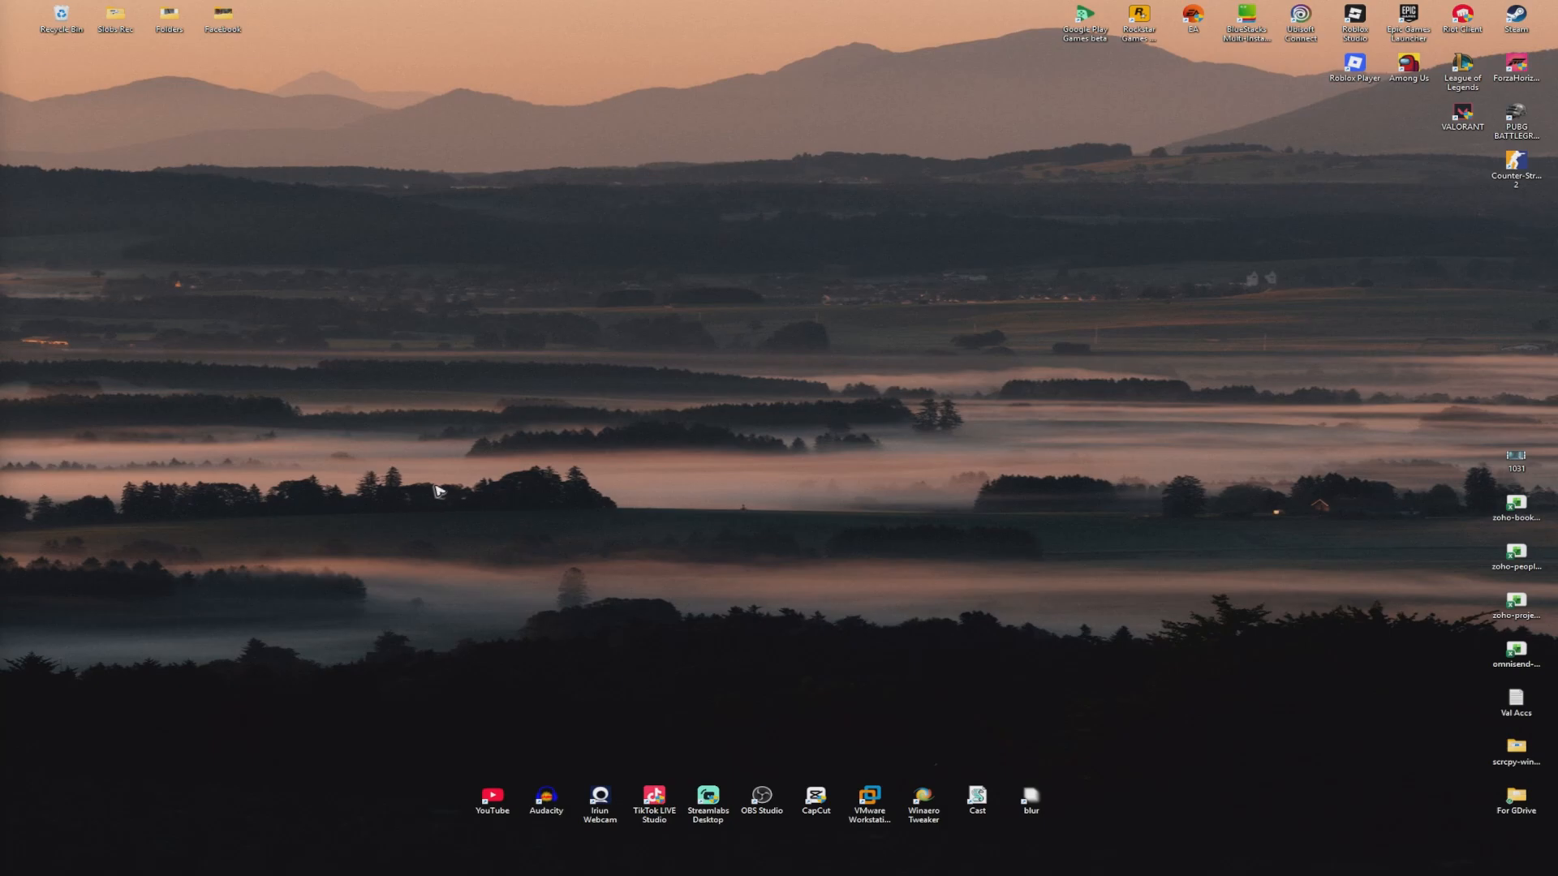
pyautogui.moveTo(416, 498)
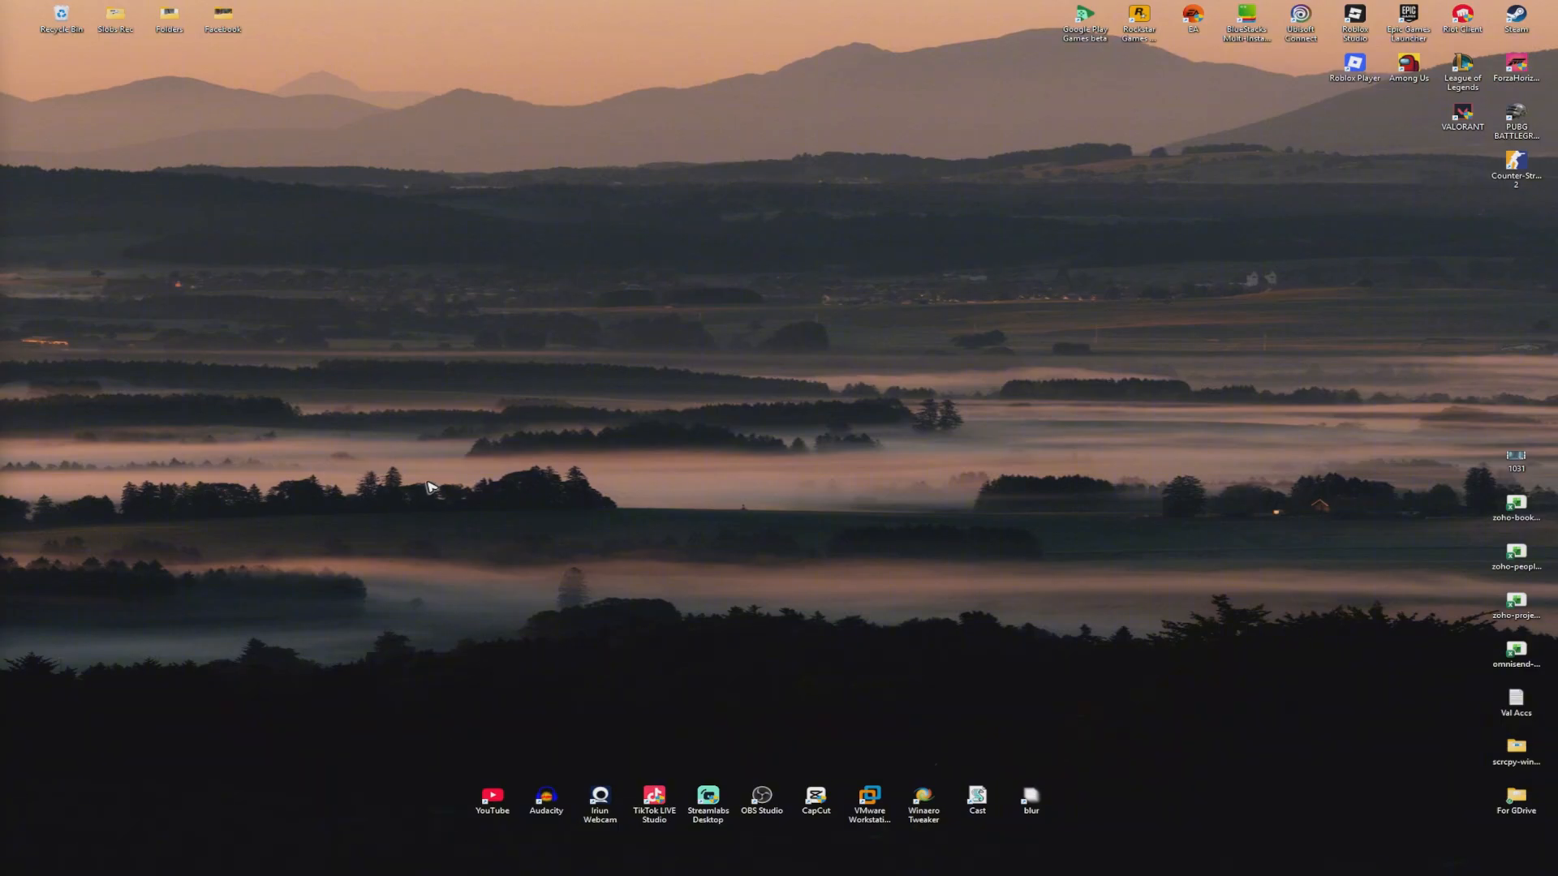
pyautogui.moveTo(433, 480)
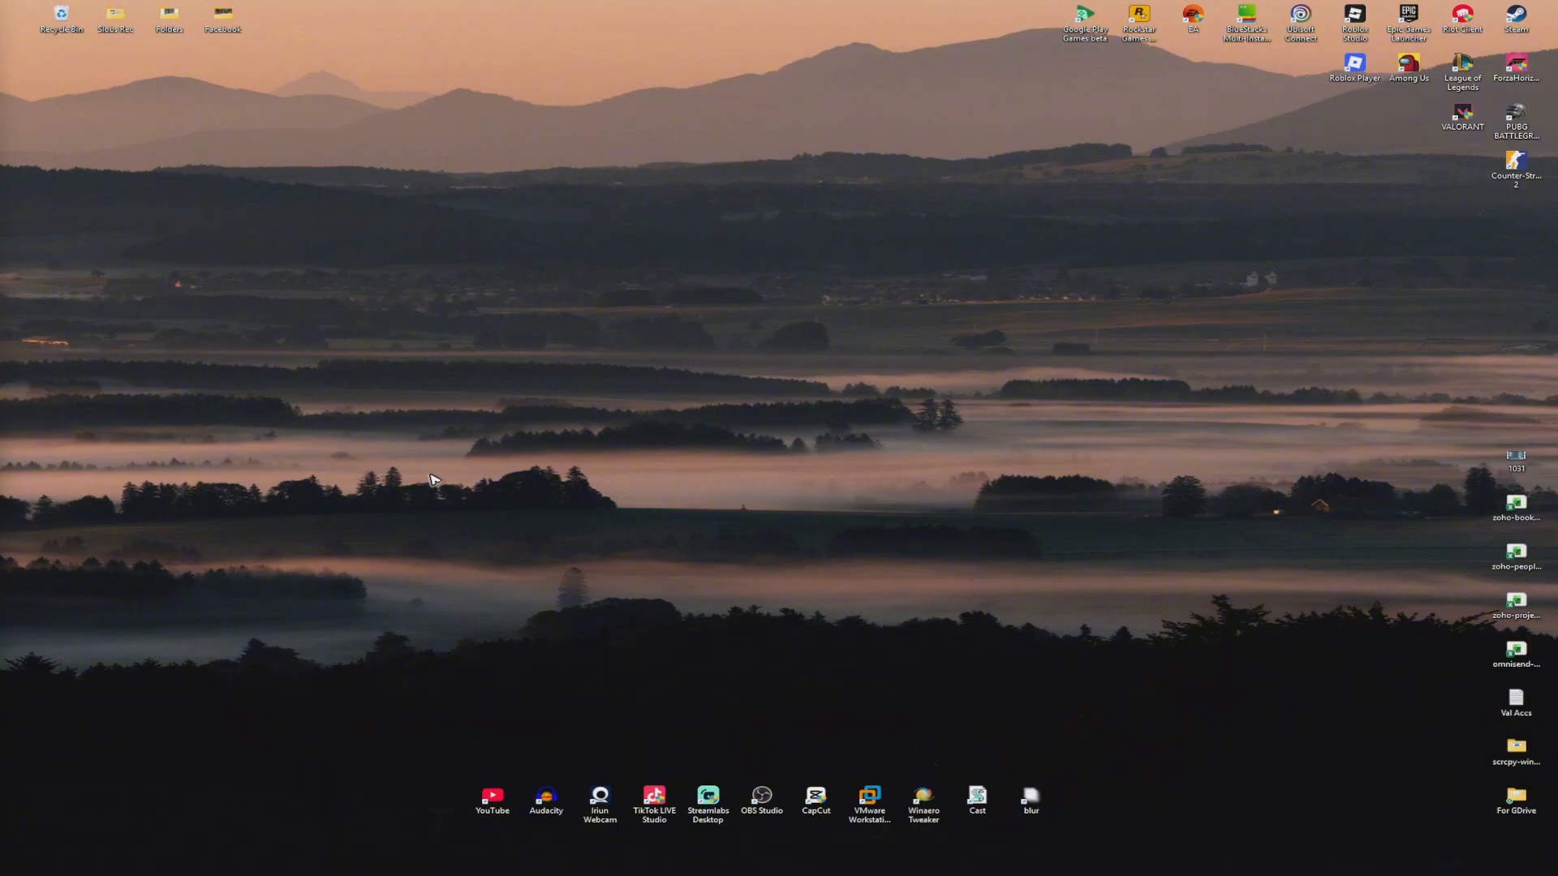
pyautogui.moveTo(431, 477)
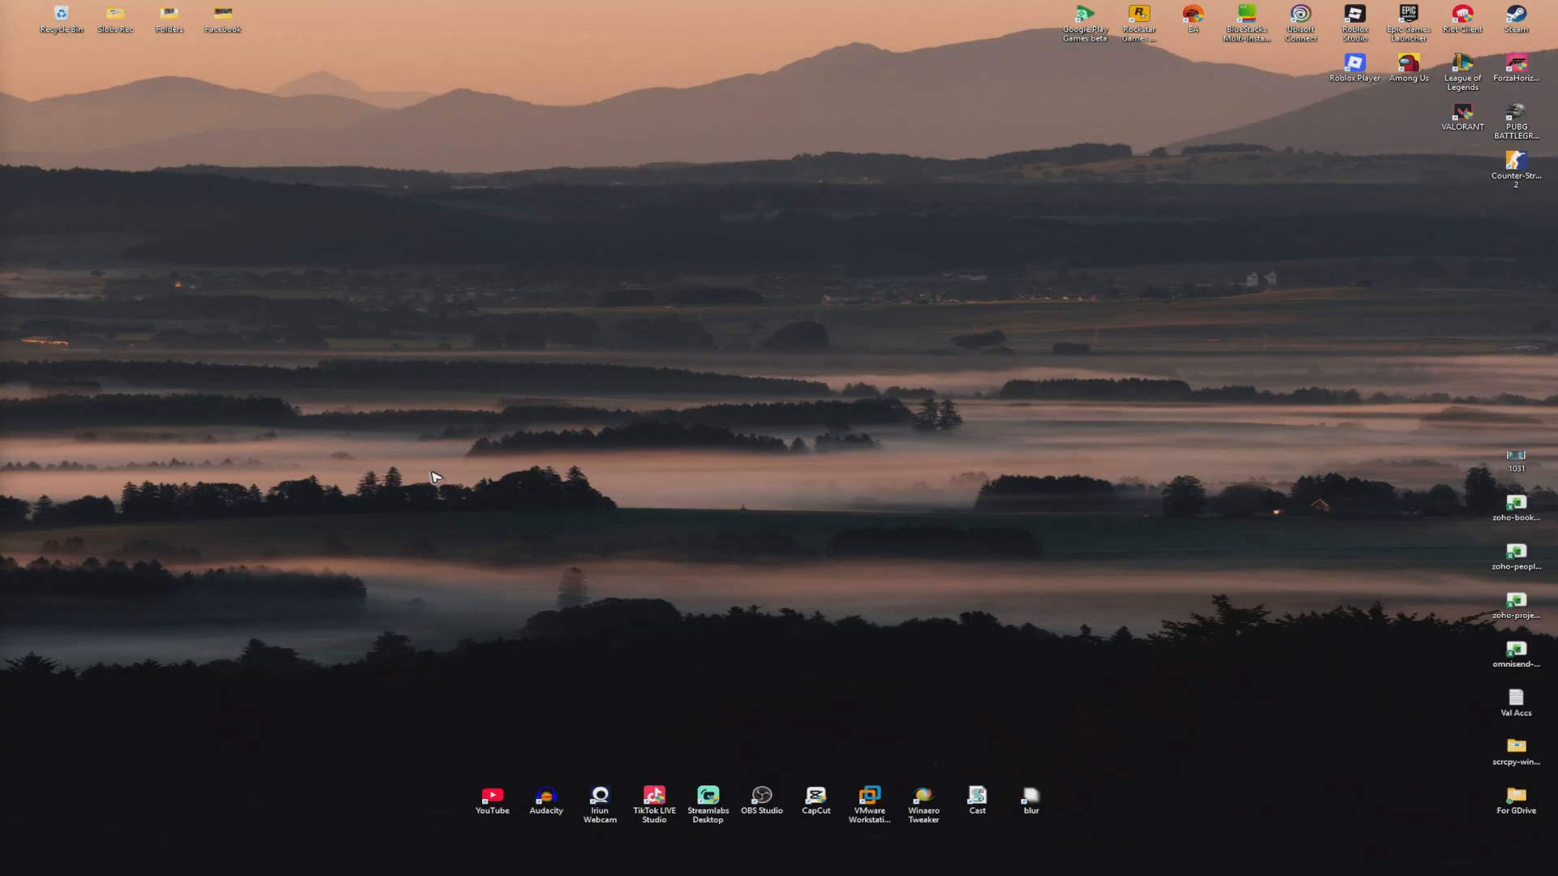
pyautogui.moveTo(521, 511)
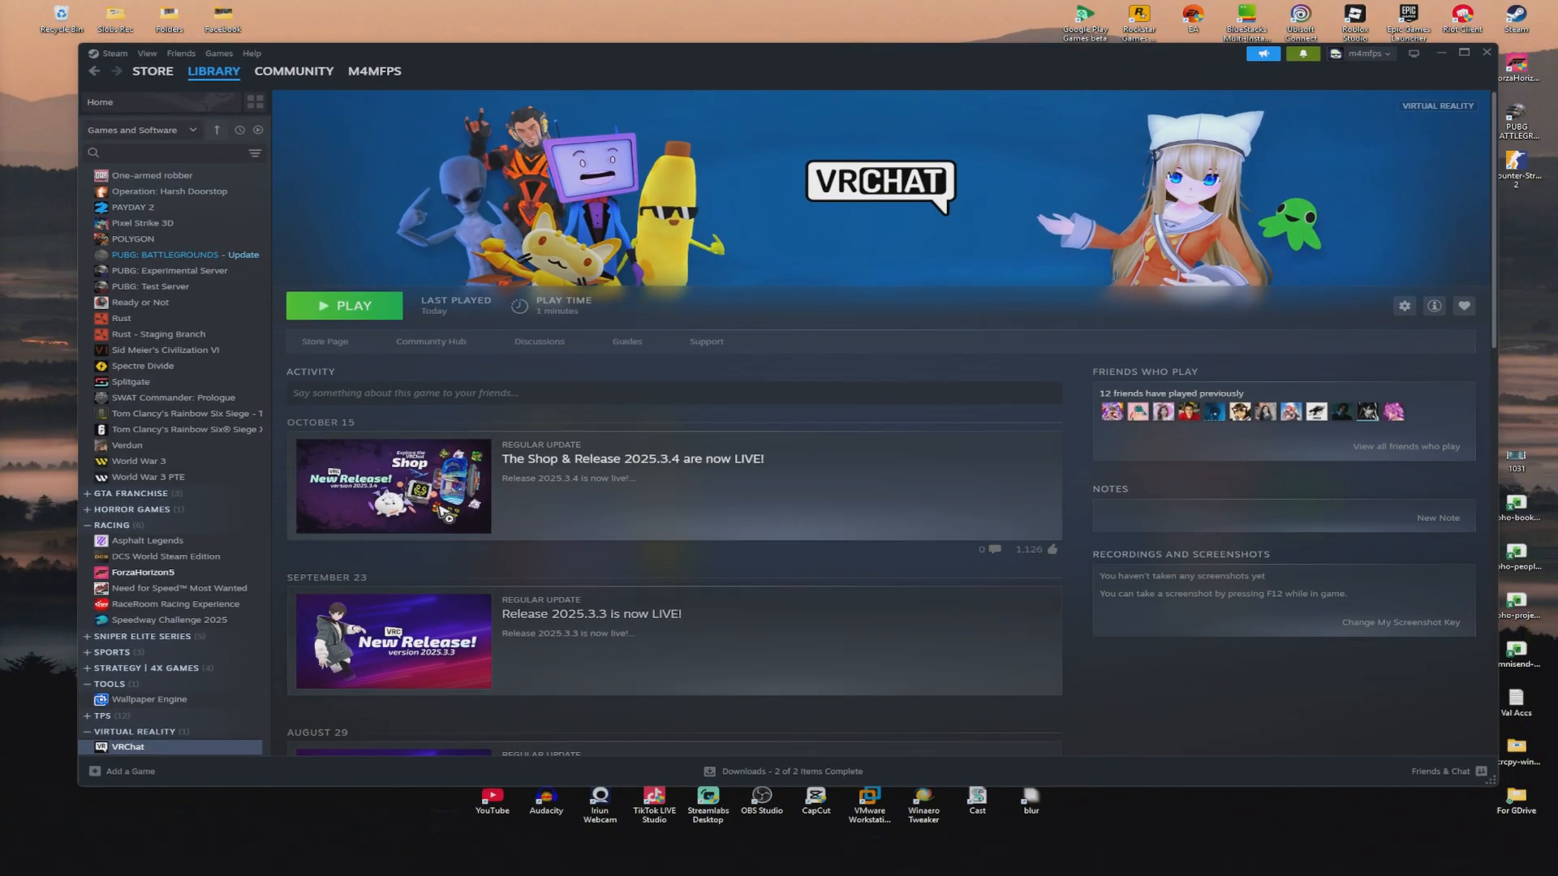
# Browse VRChat's local files from its Steam library entry via Manage > Browse local files.
pyautogui.rightClick(128, 747)
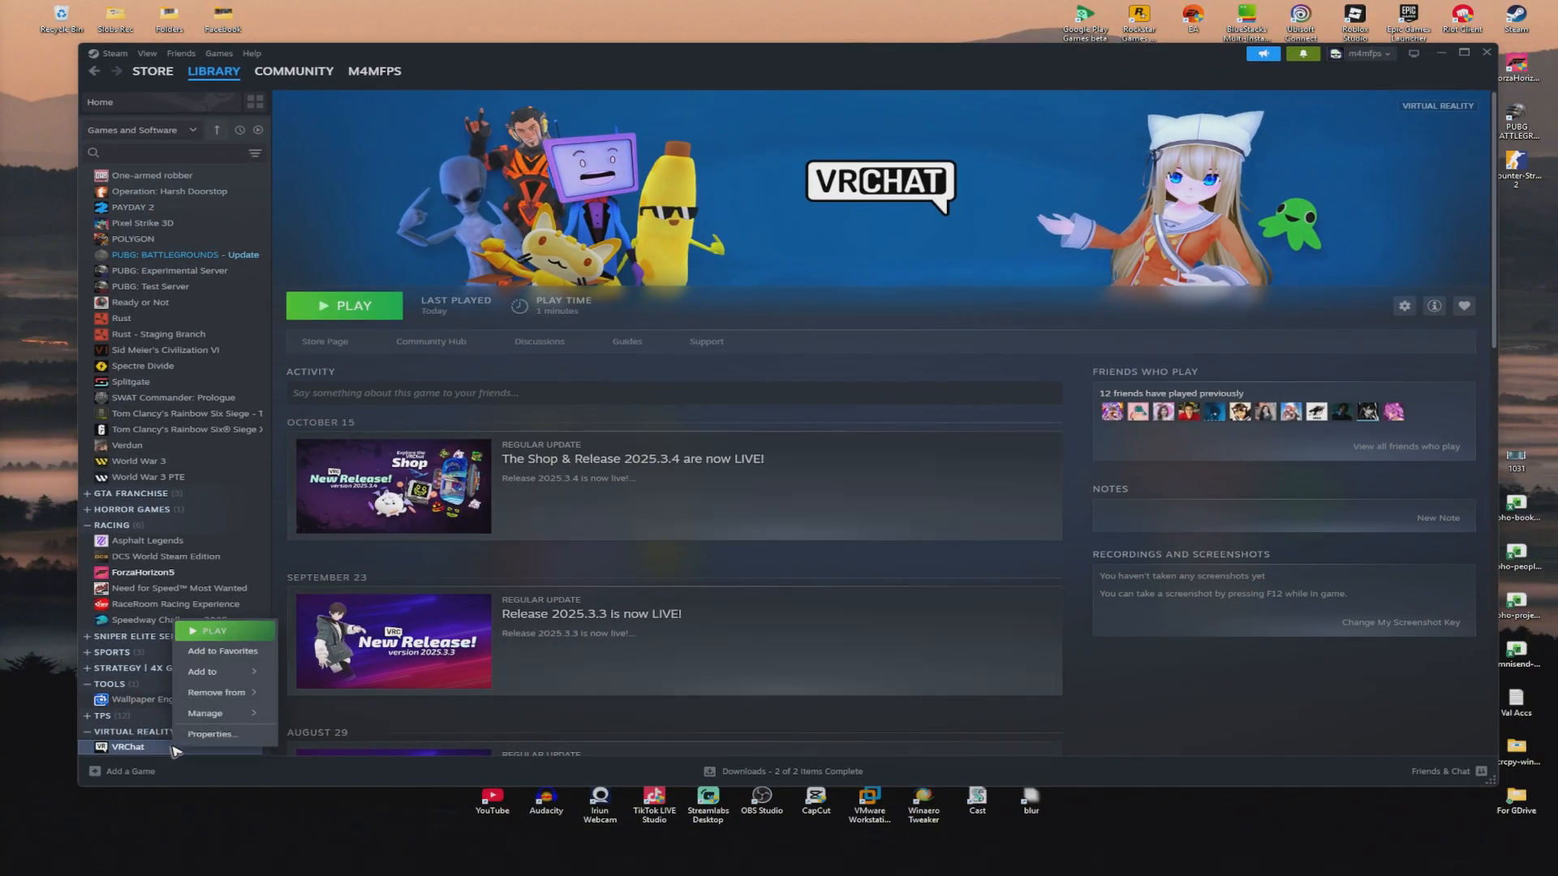
pyautogui.moveTo(216, 693)
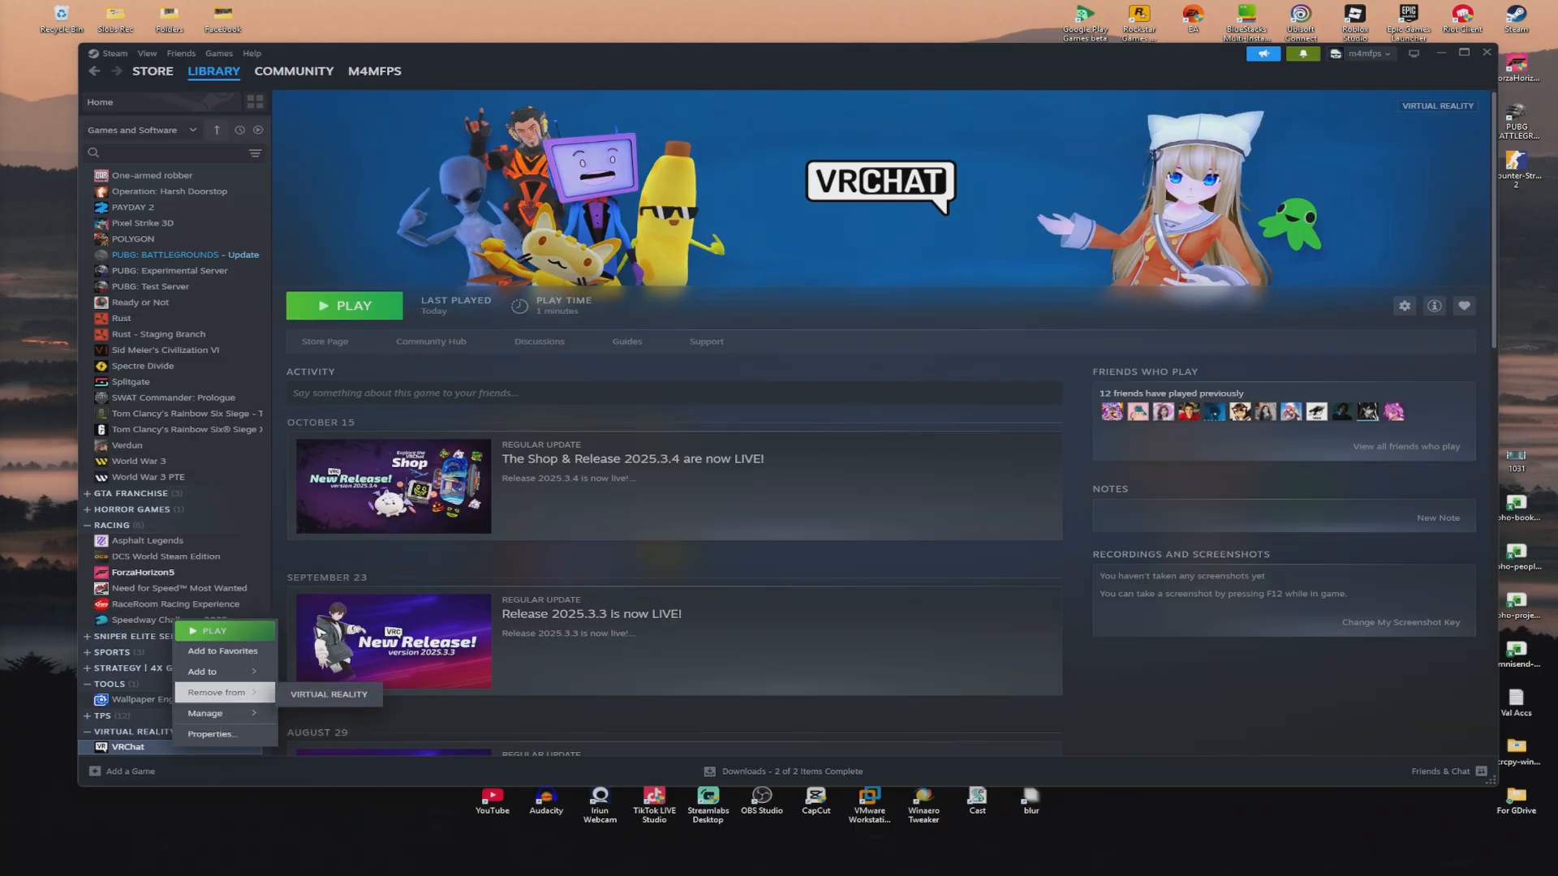
pyautogui.click(204, 712)
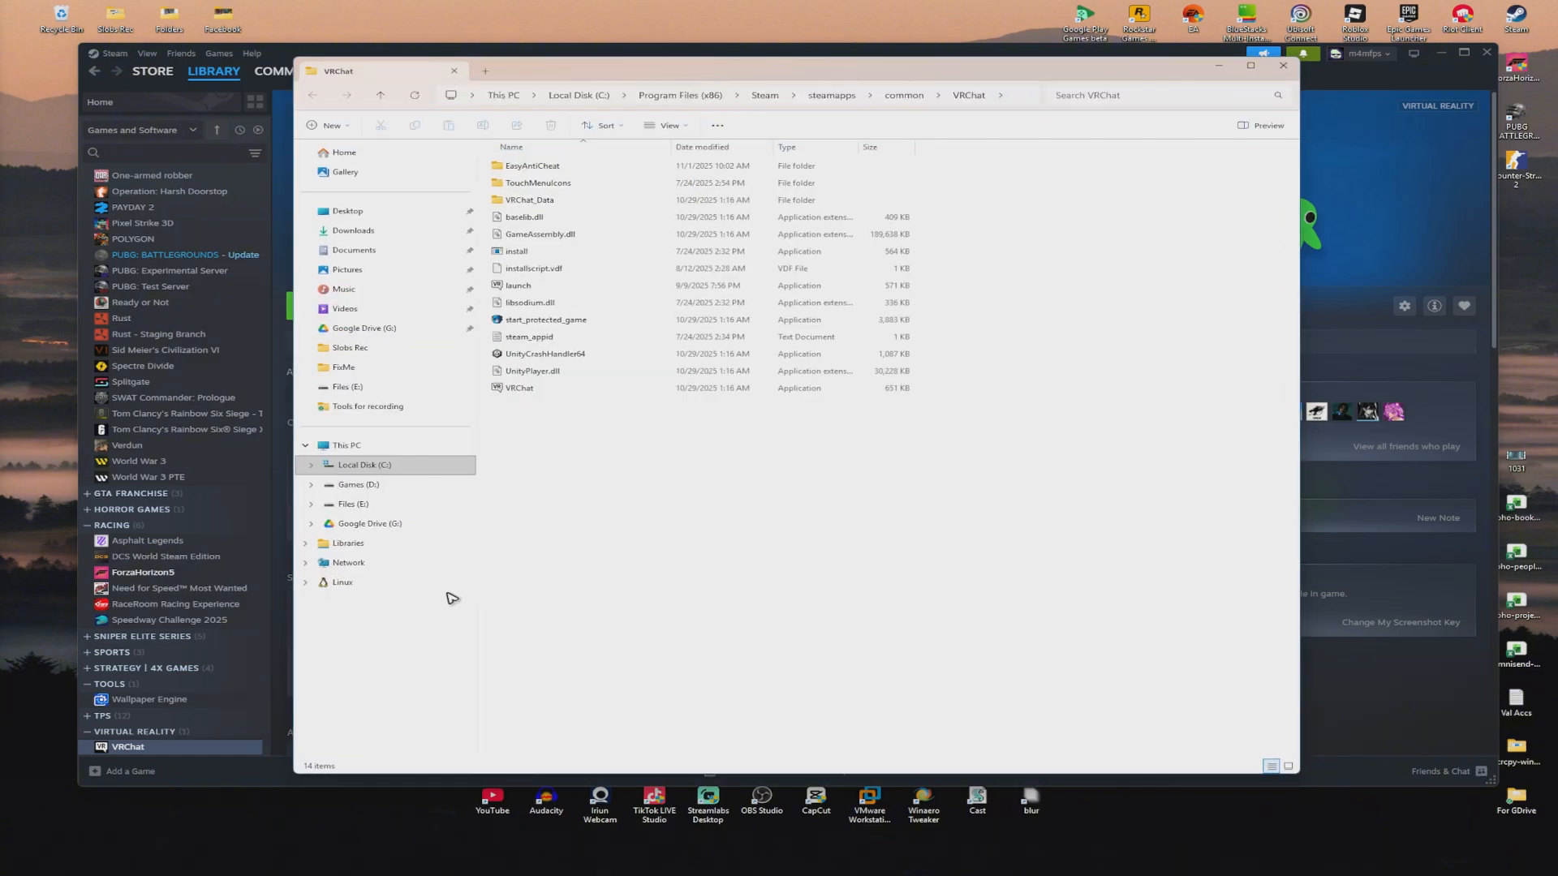
# Inside the EasyAntiCheat folder, show Properties for the EasyAntiCheat_EOS_Setup application.
pyautogui.click(532, 165)
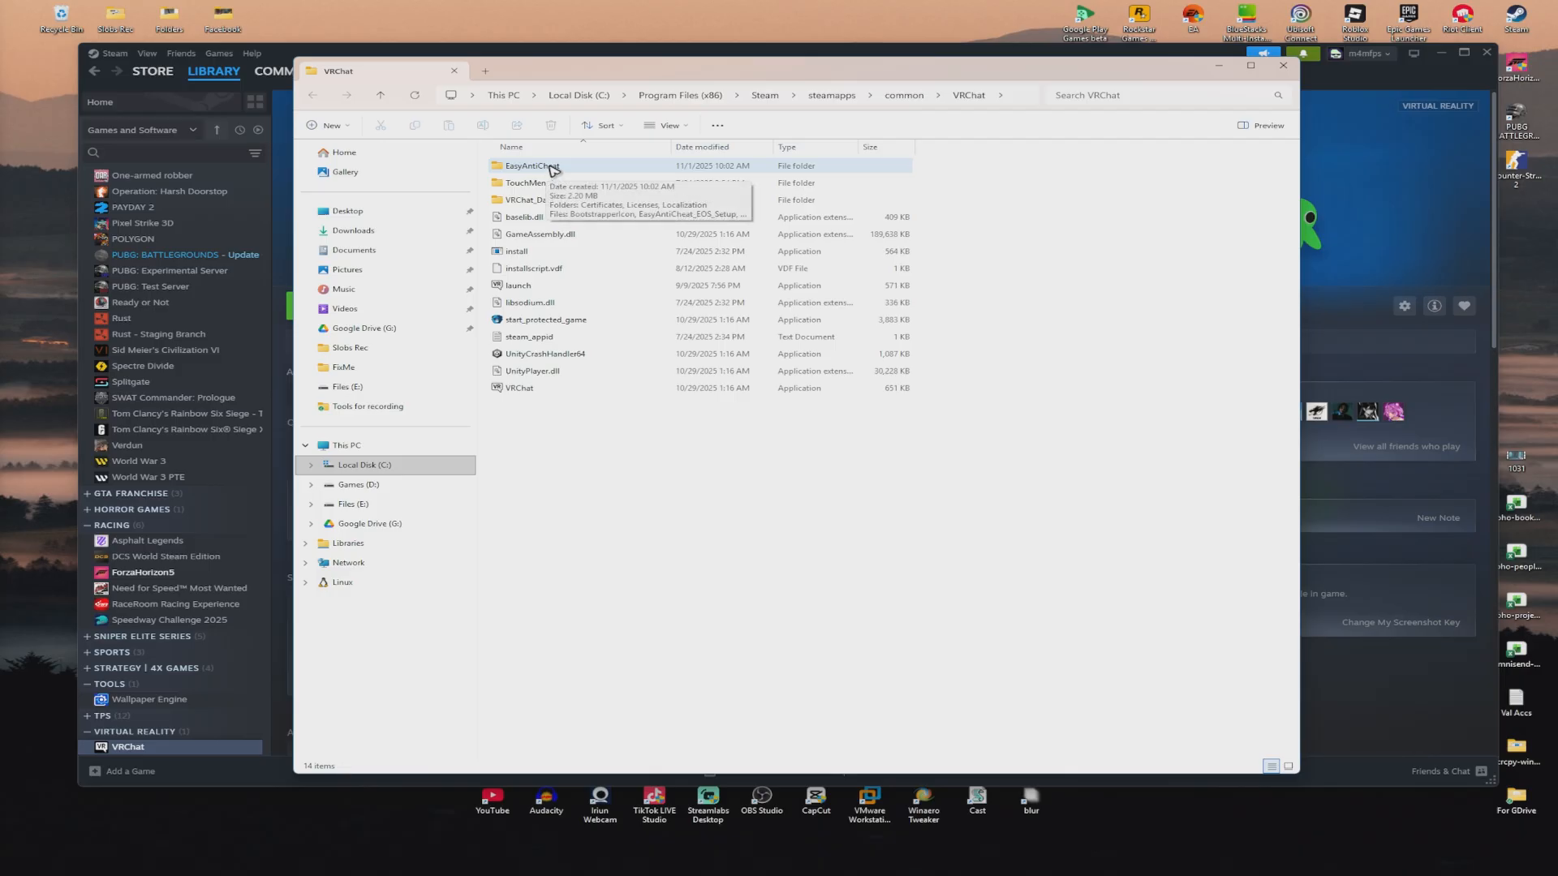
pyautogui.doubleClick(532, 166)
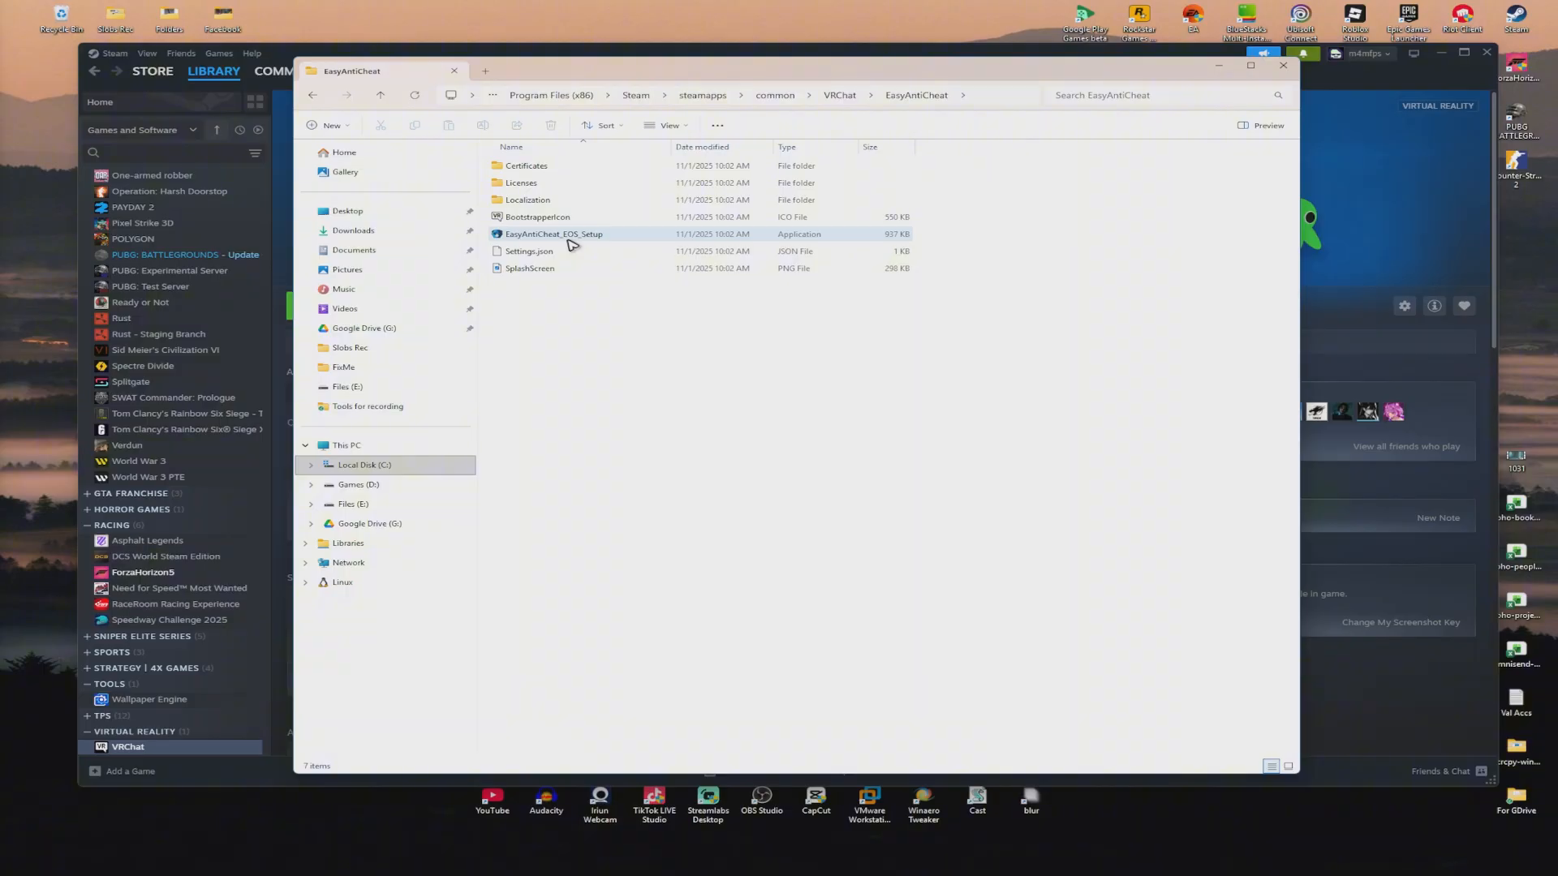
pyautogui.rightClick(553, 233)
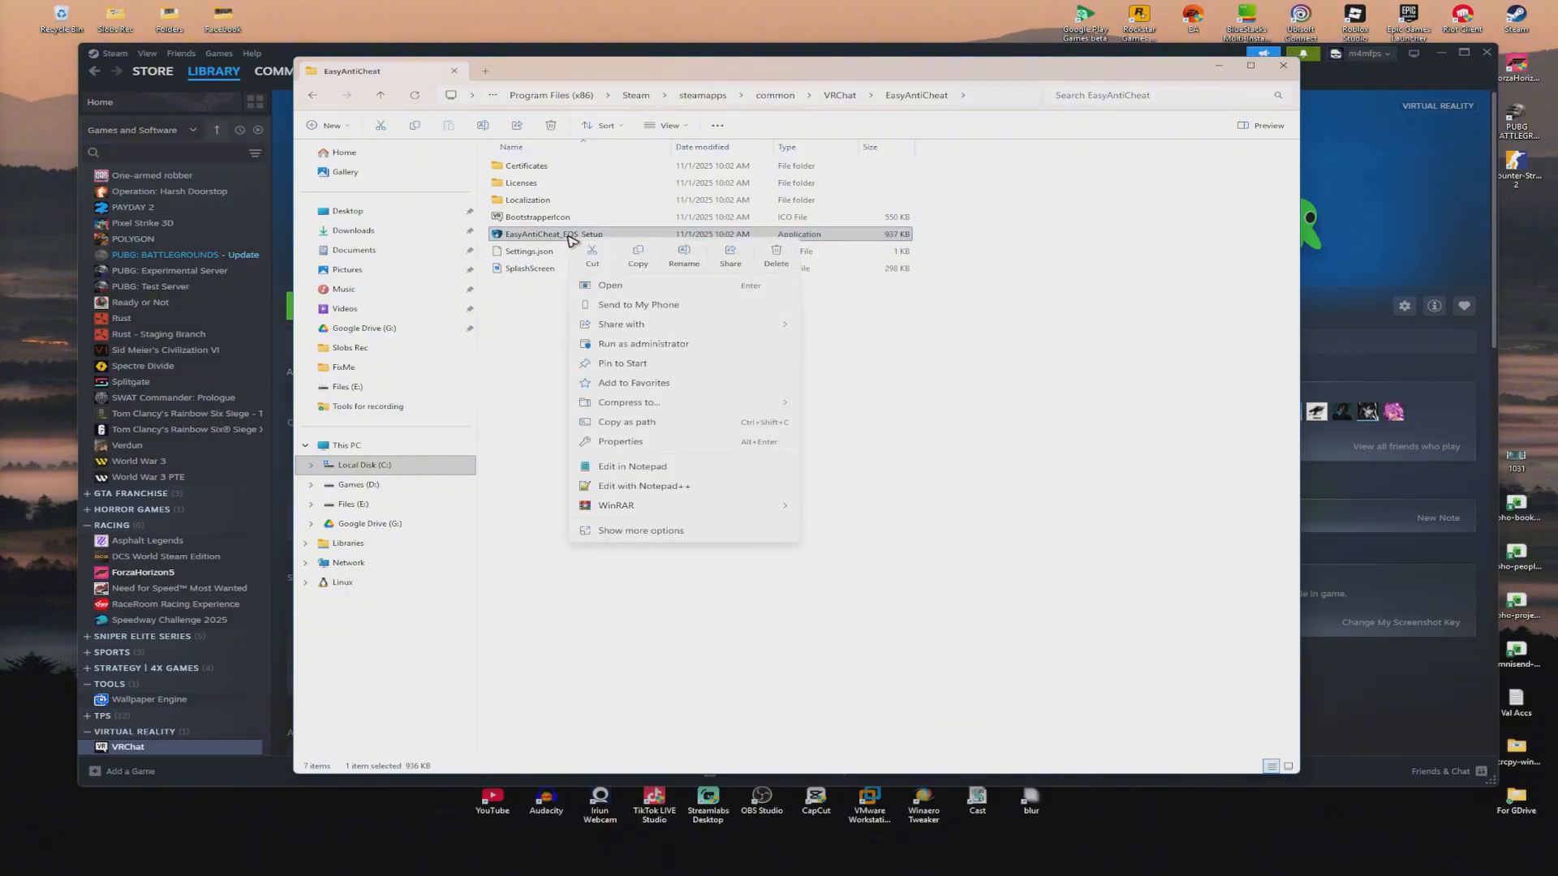
pyautogui.click(618, 441)
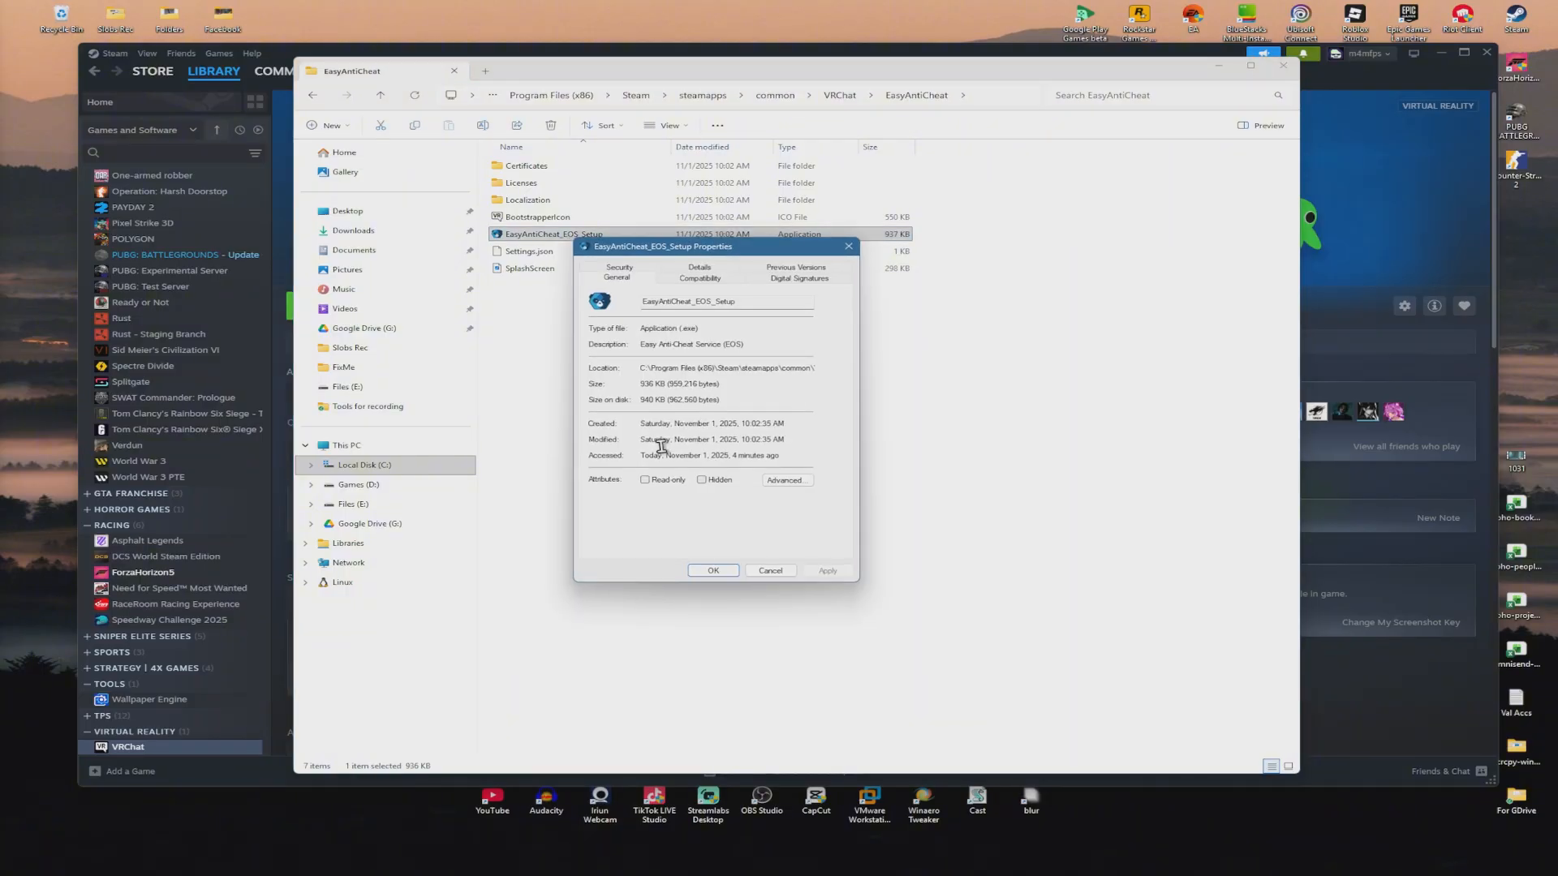
# Enable Windows 8 compatibility mode, Disable fullscreen optimizations and Run as administrator, then apply and confirm.
pyautogui.click(698, 271)
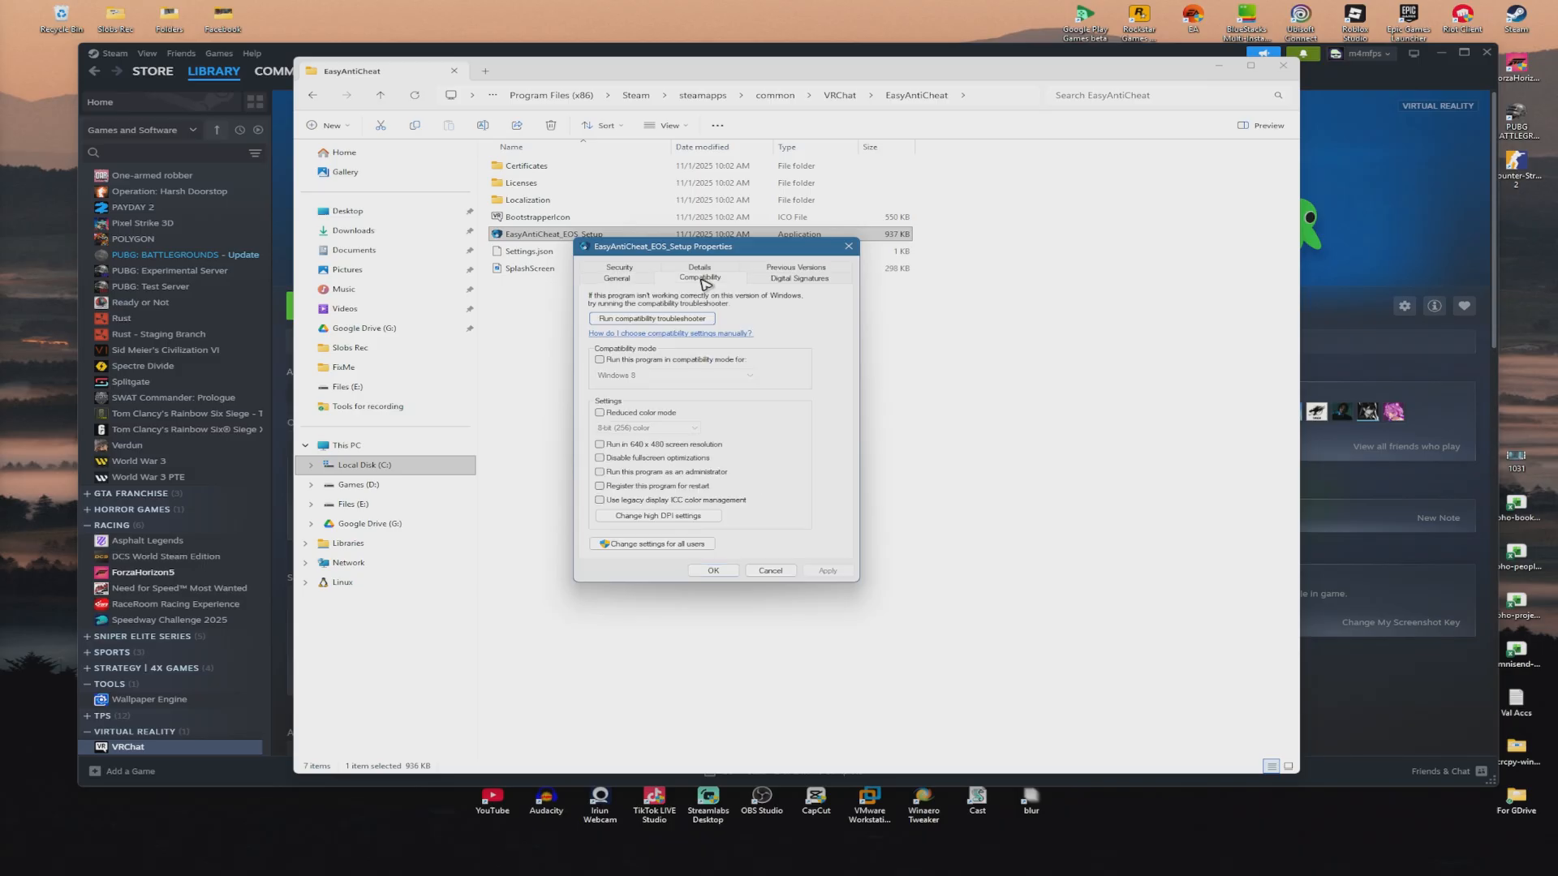
pyautogui.click(599, 360)
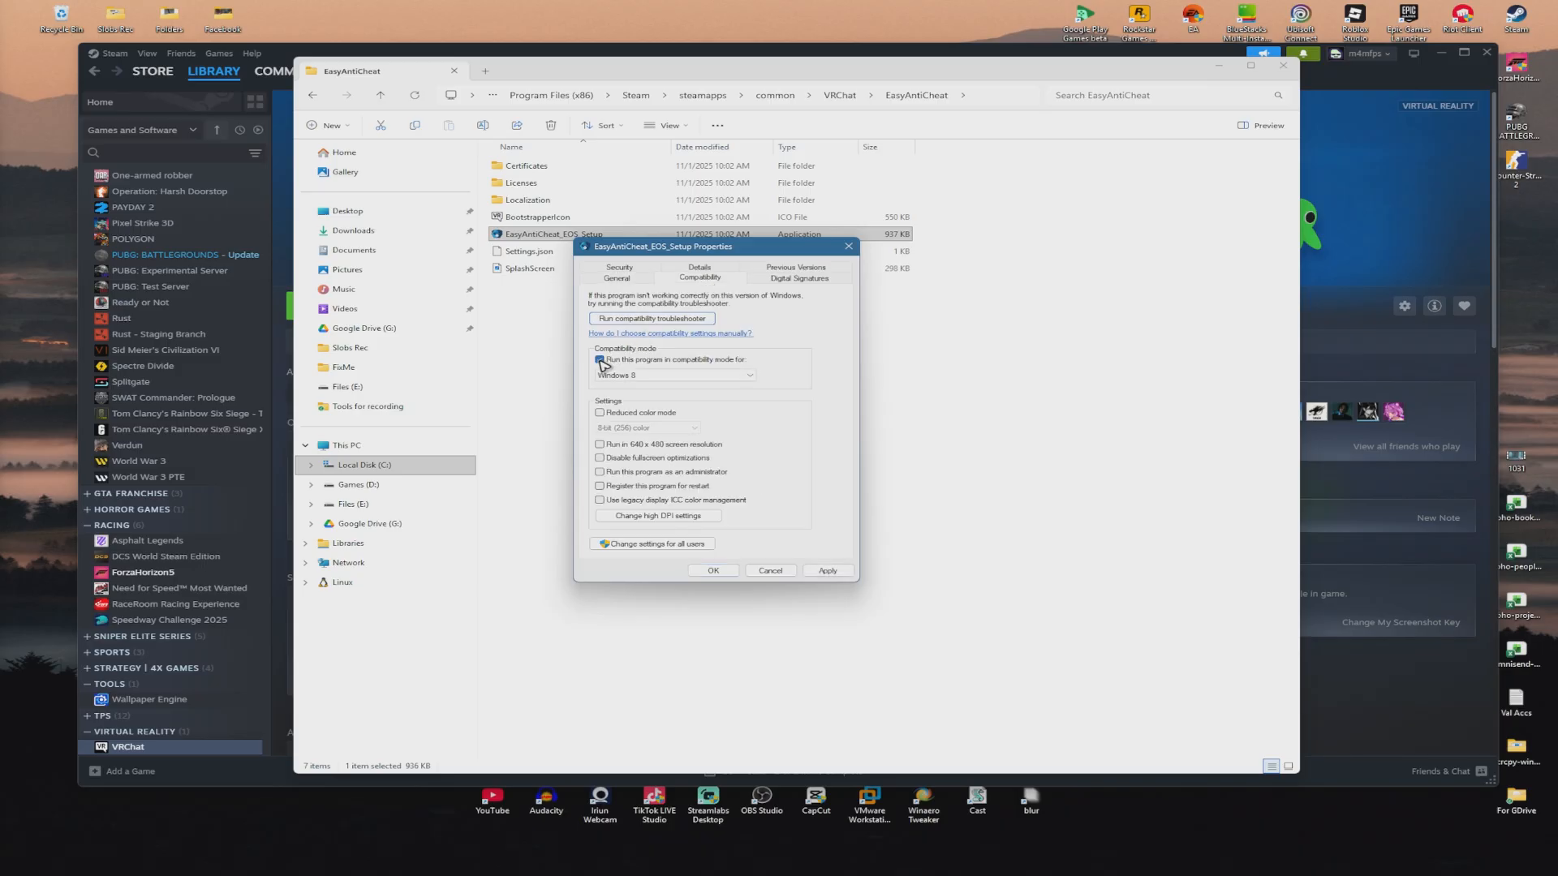
pyautogui.click(600, 361)
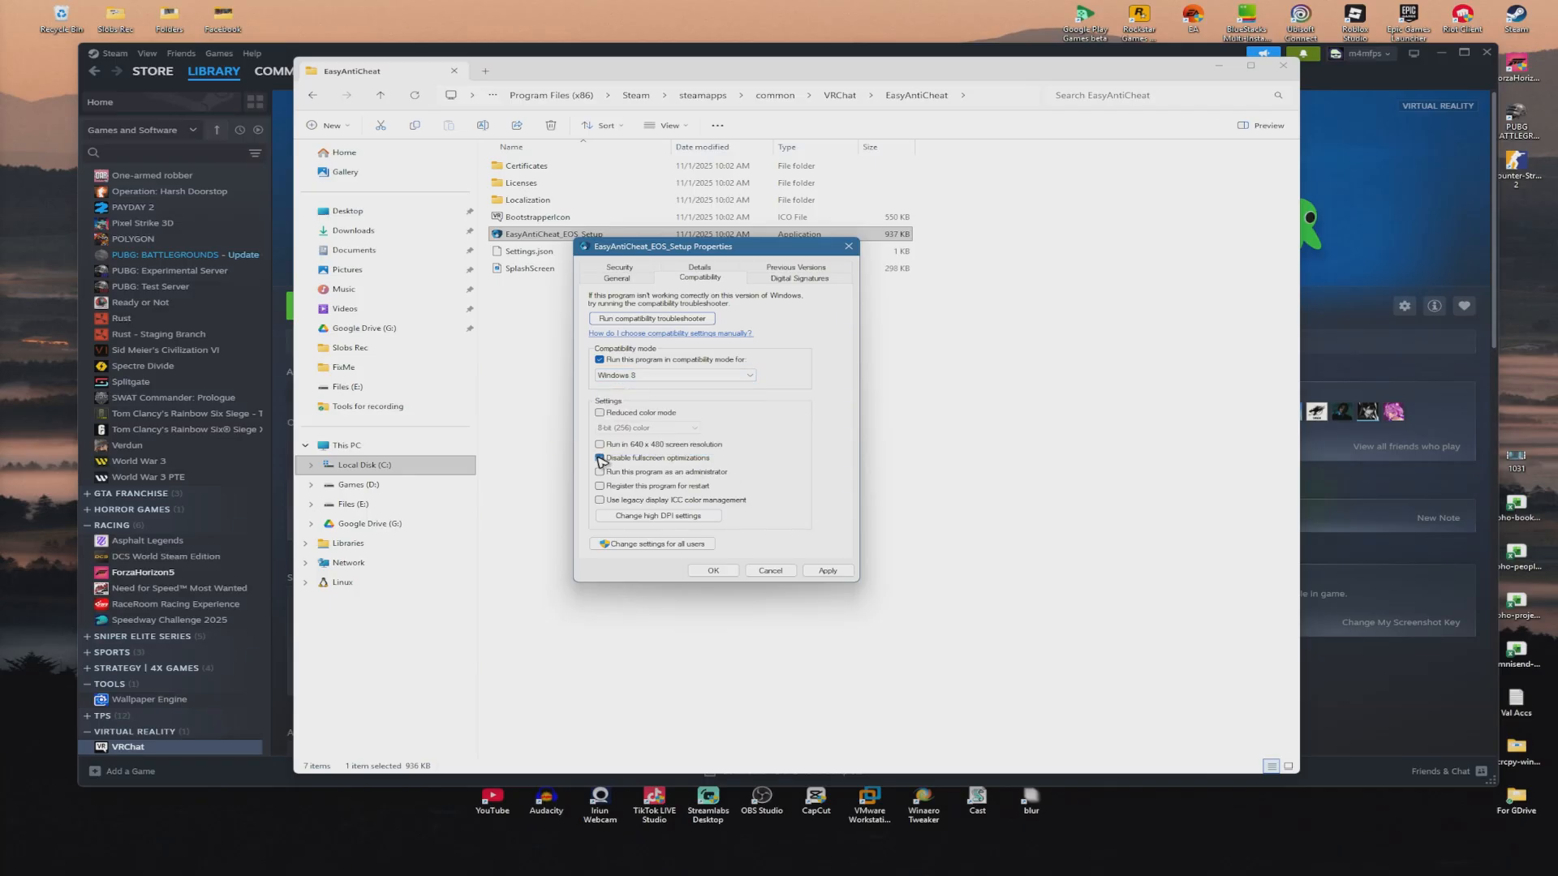
pyautogui.click(599, 472)
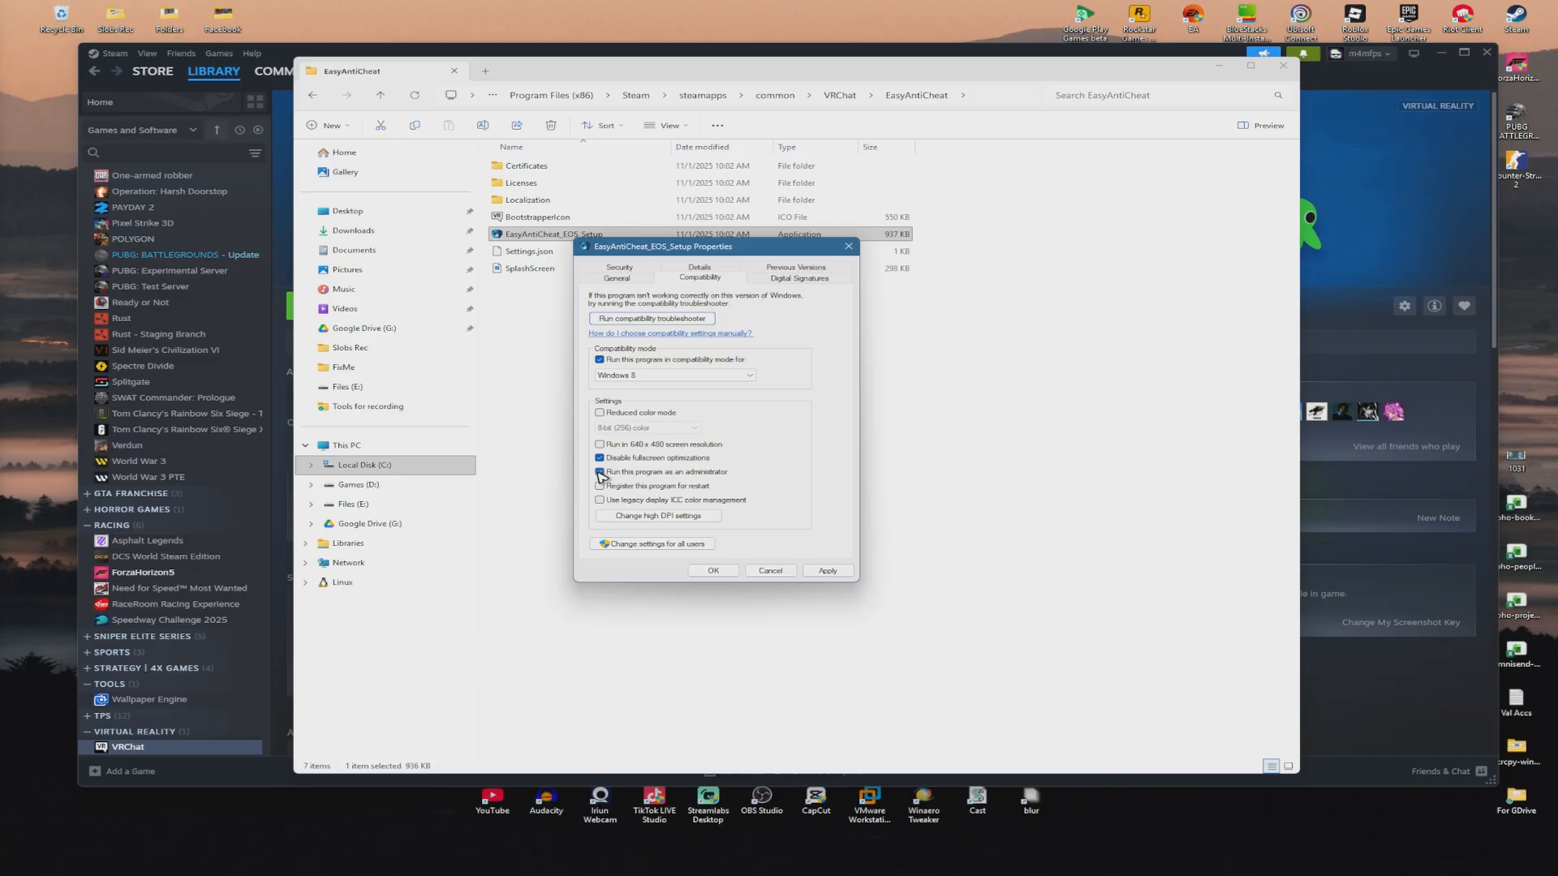
pyautogui.click(599, 473)
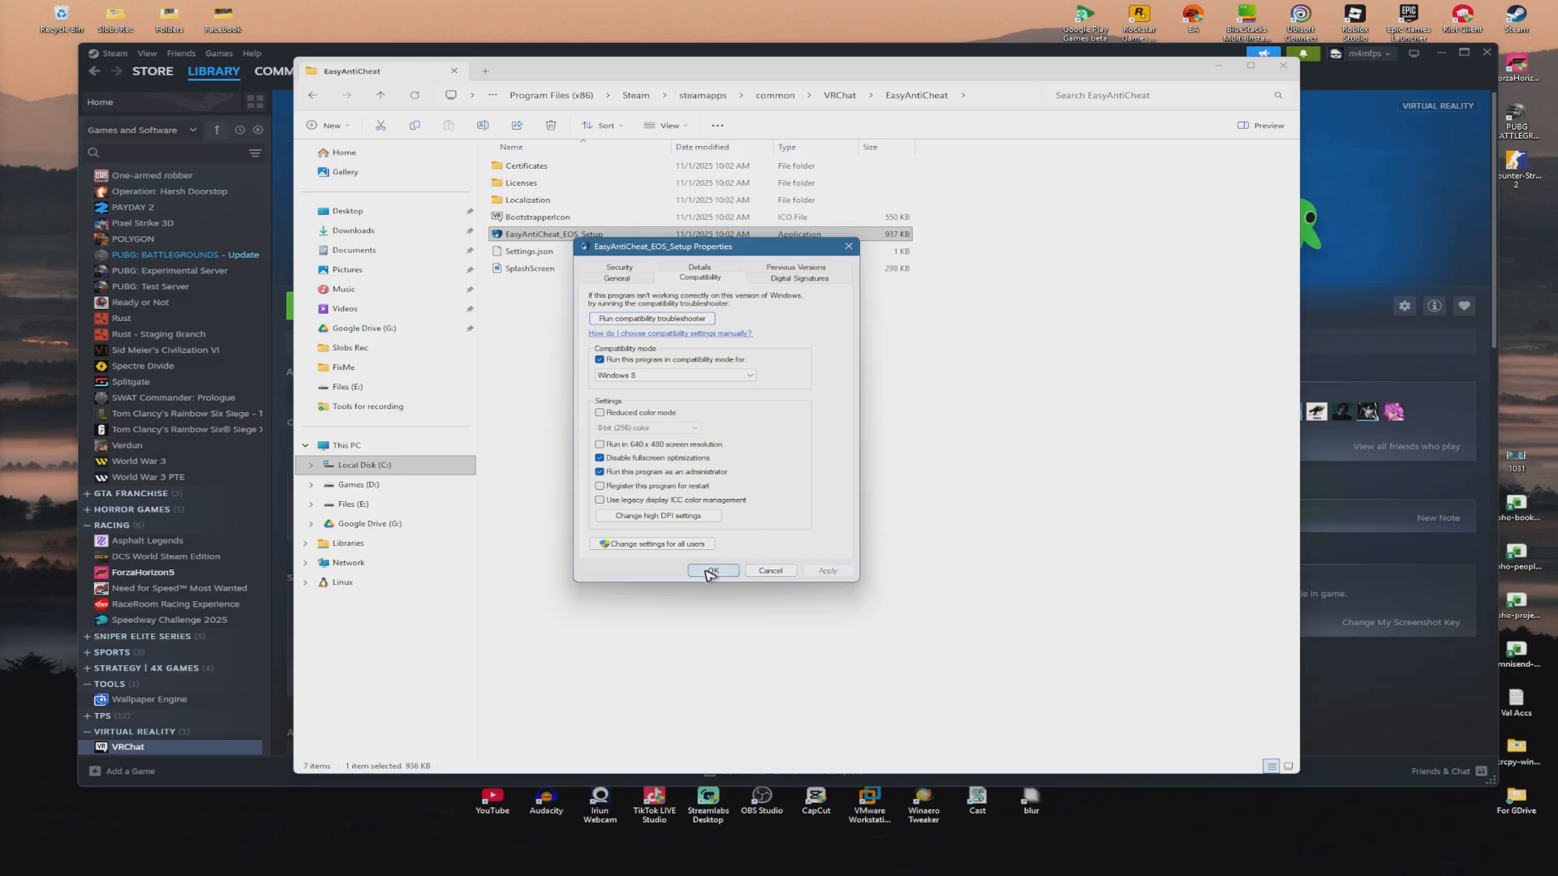
pyautogui.click(710, 570)
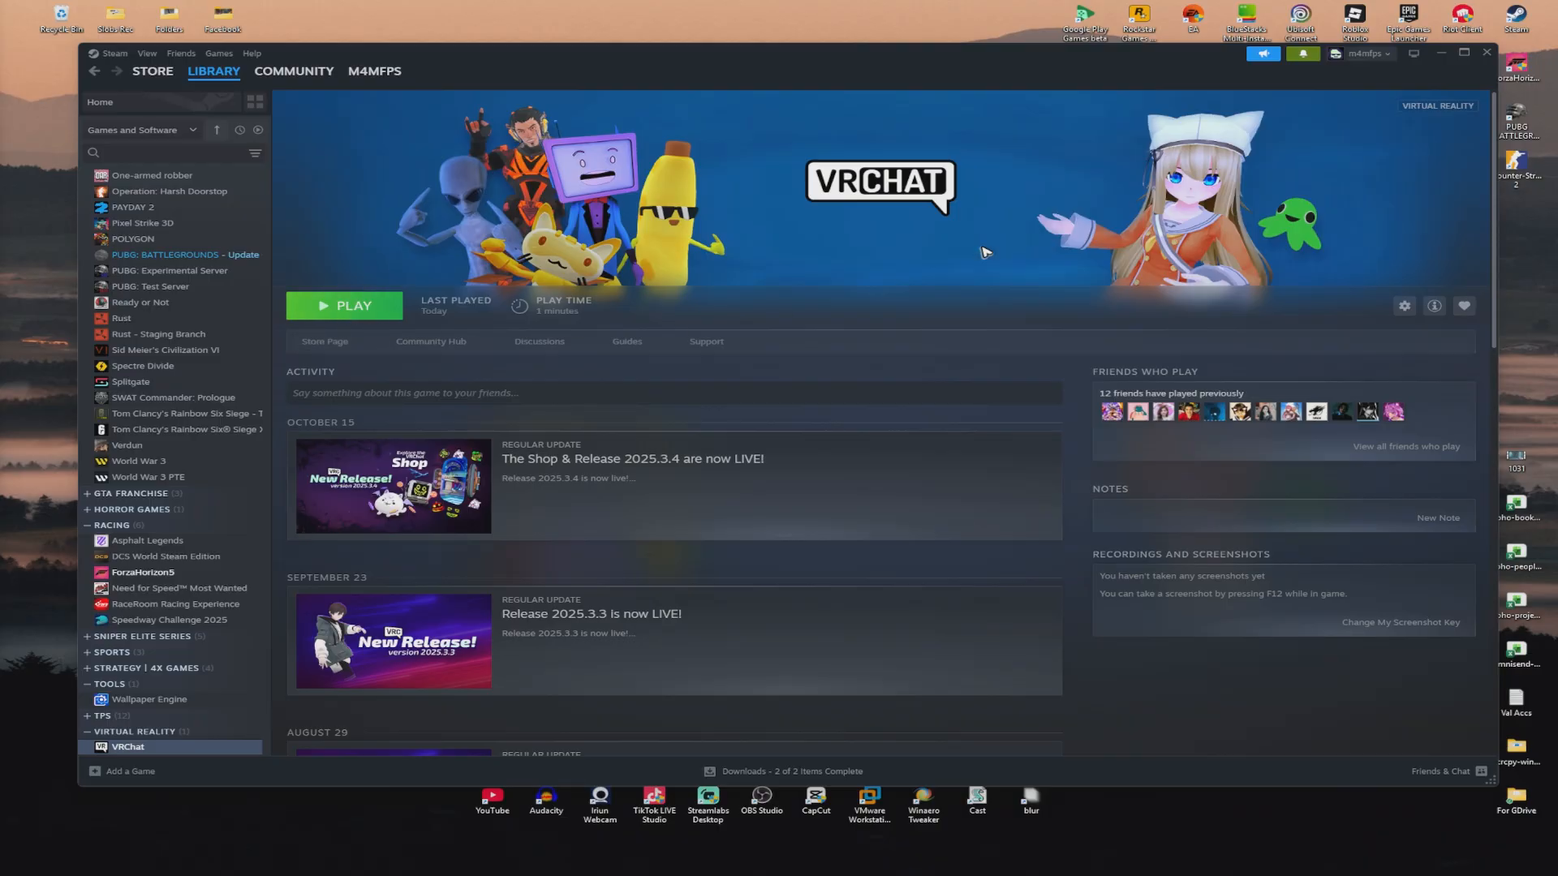
# Launch services.msc and select the Easy Anti-Cheat (Epic Online Services) service in the list.
pyautogui.click(1441, 52)
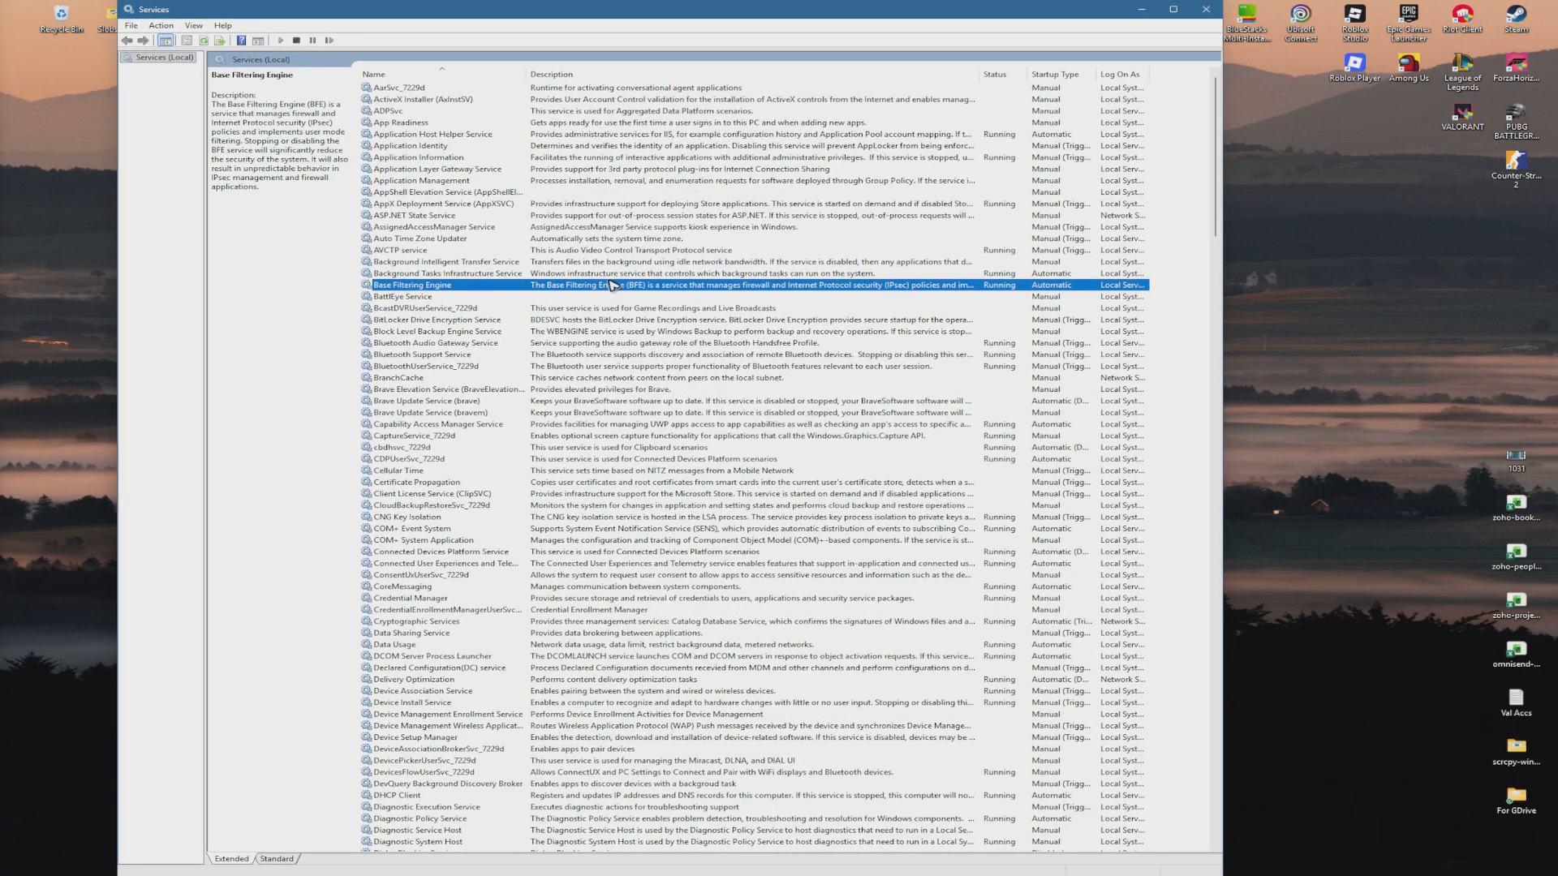
pyautogui.scroll(-3)
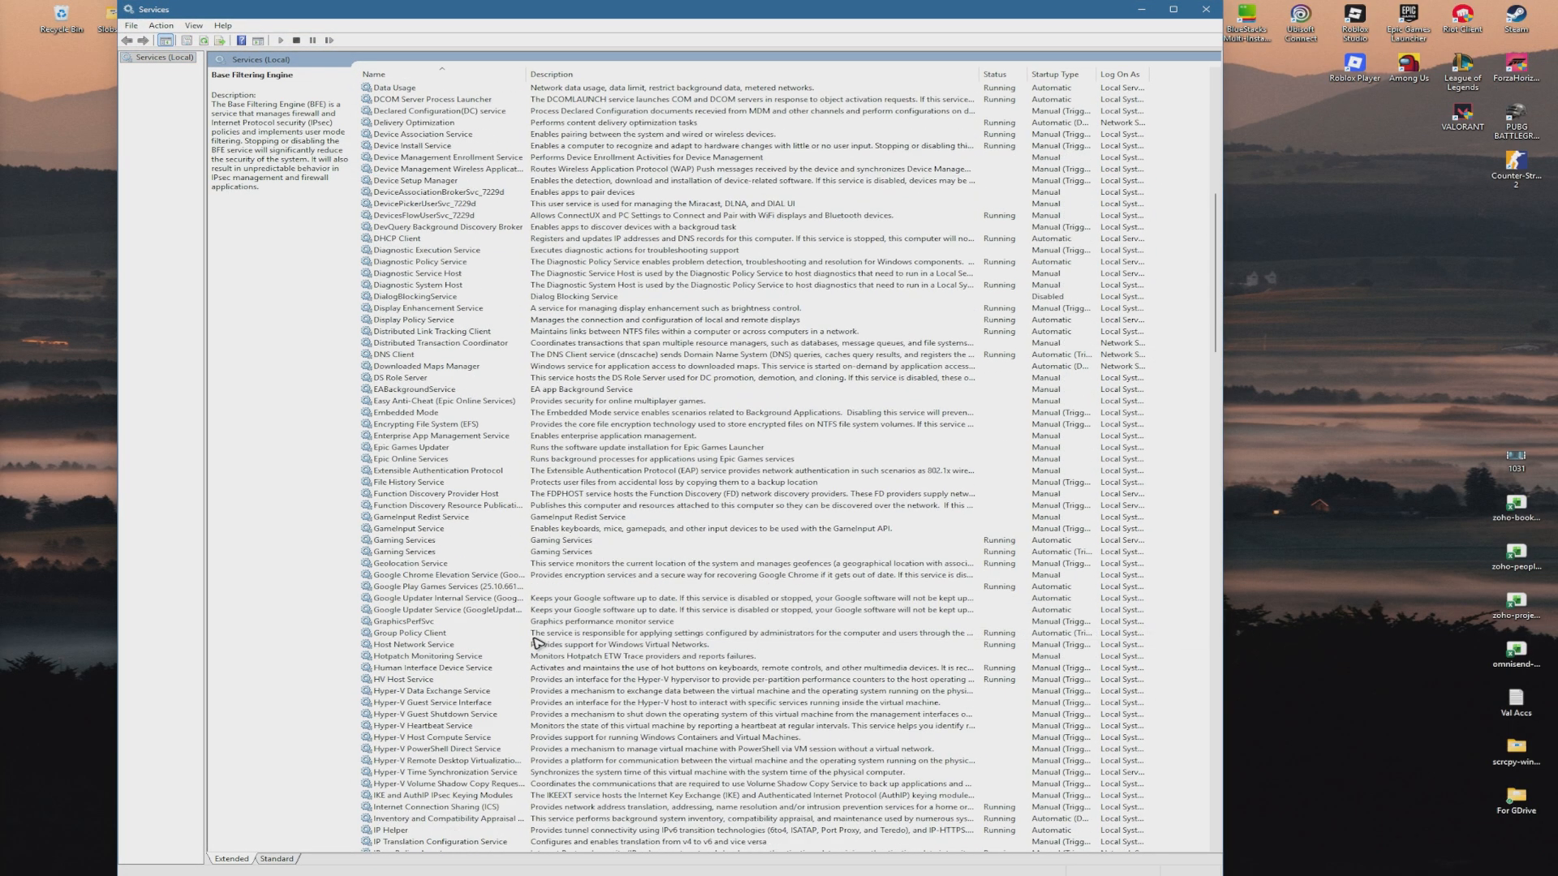
pyautogui.scroll(-3)
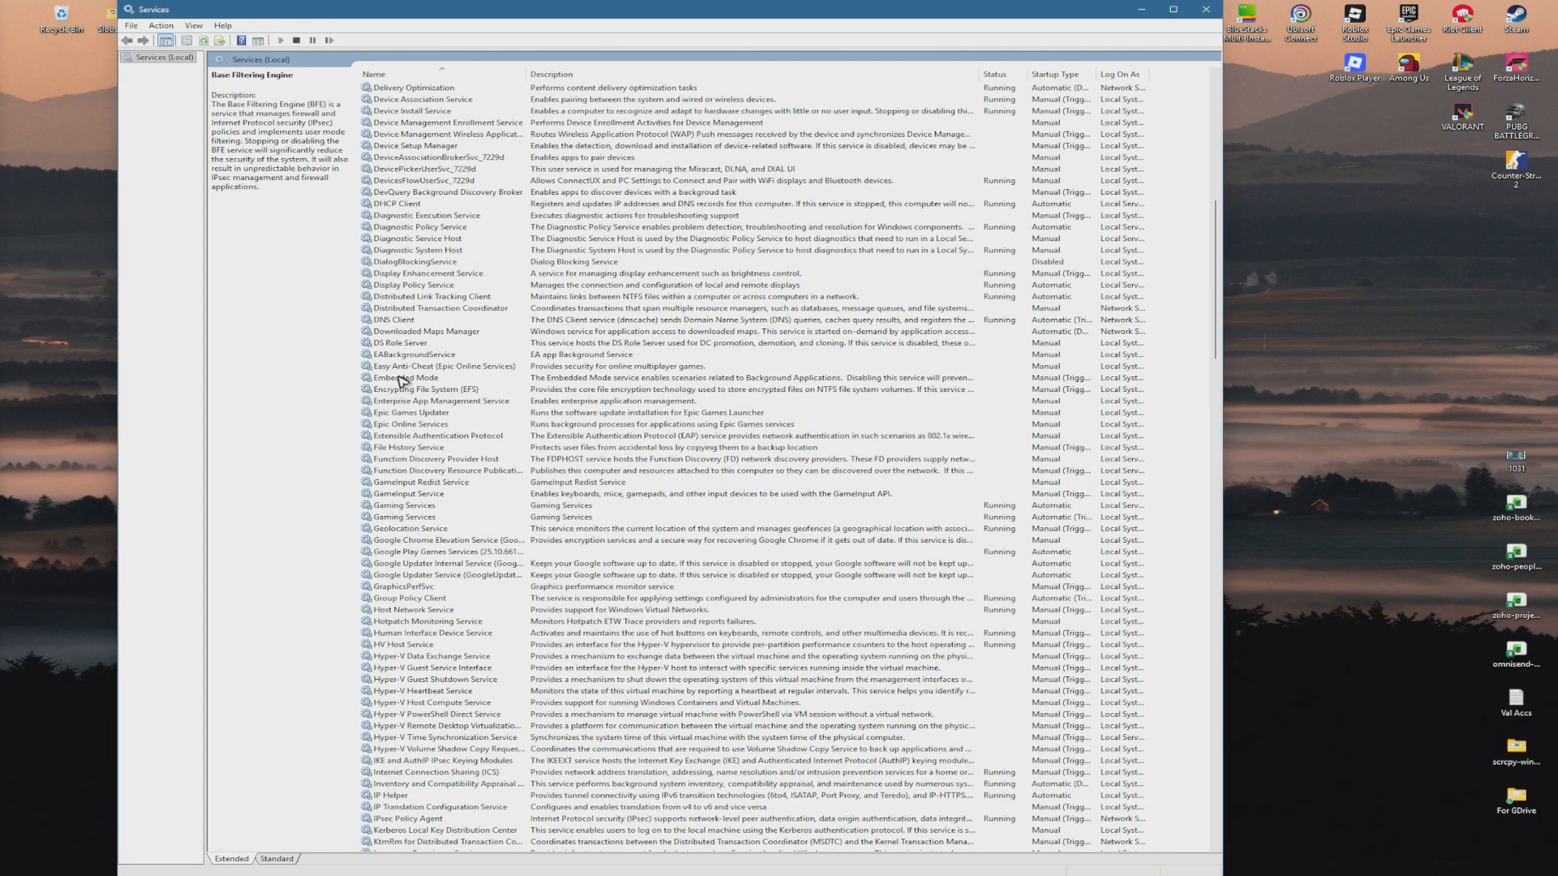
pyautogui.click(443, 365)
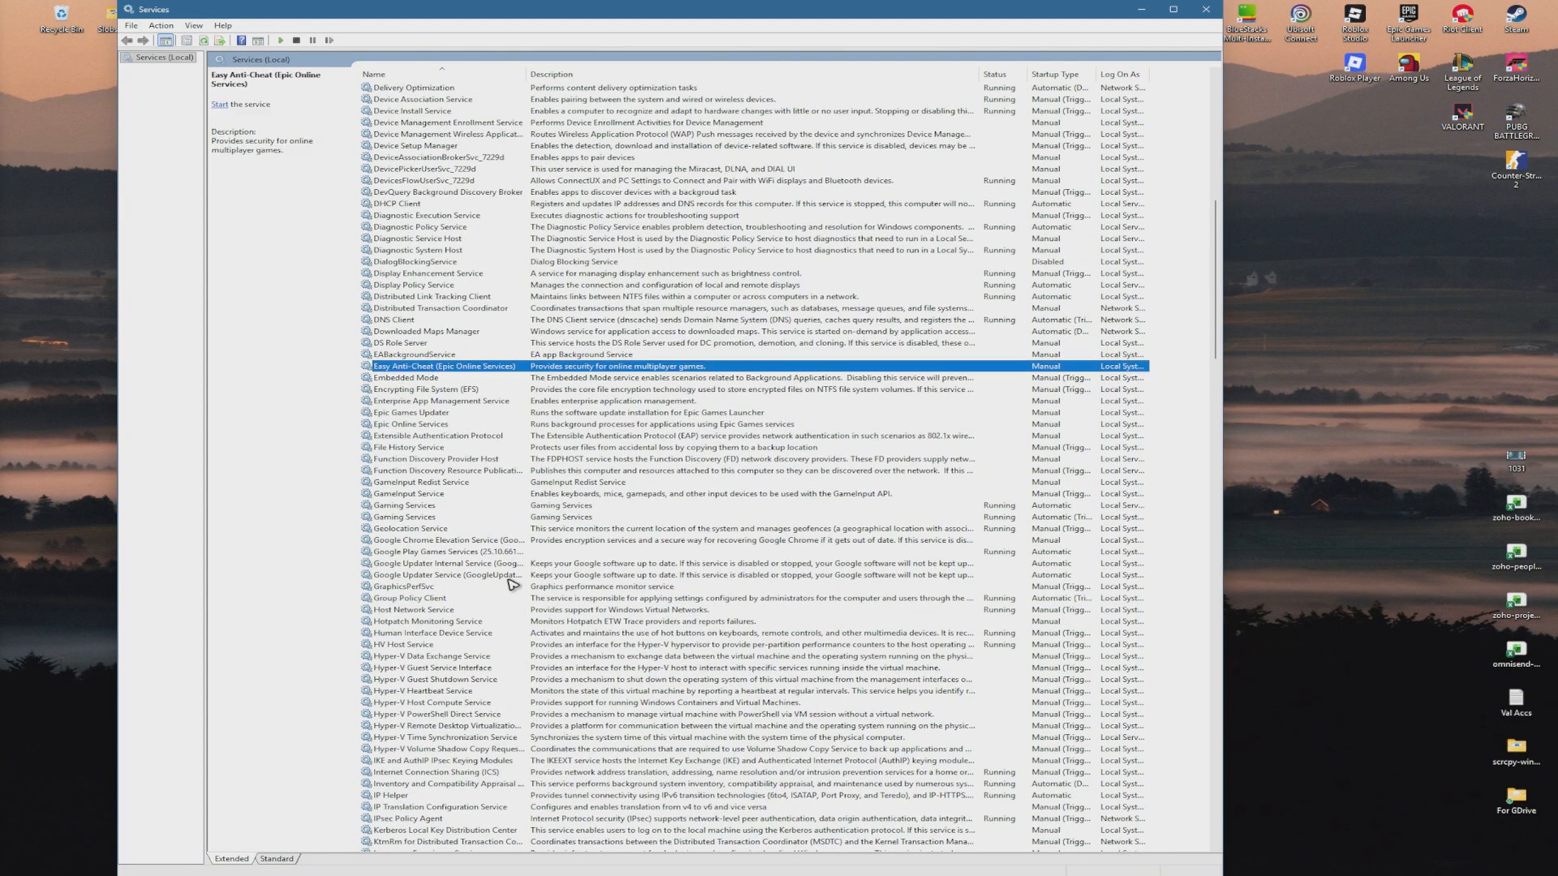
# Set the Easy Anti-Cheat service's Startup type to Automatic, then apply and confirm.
pyautogui.doubleClick(444, 365)
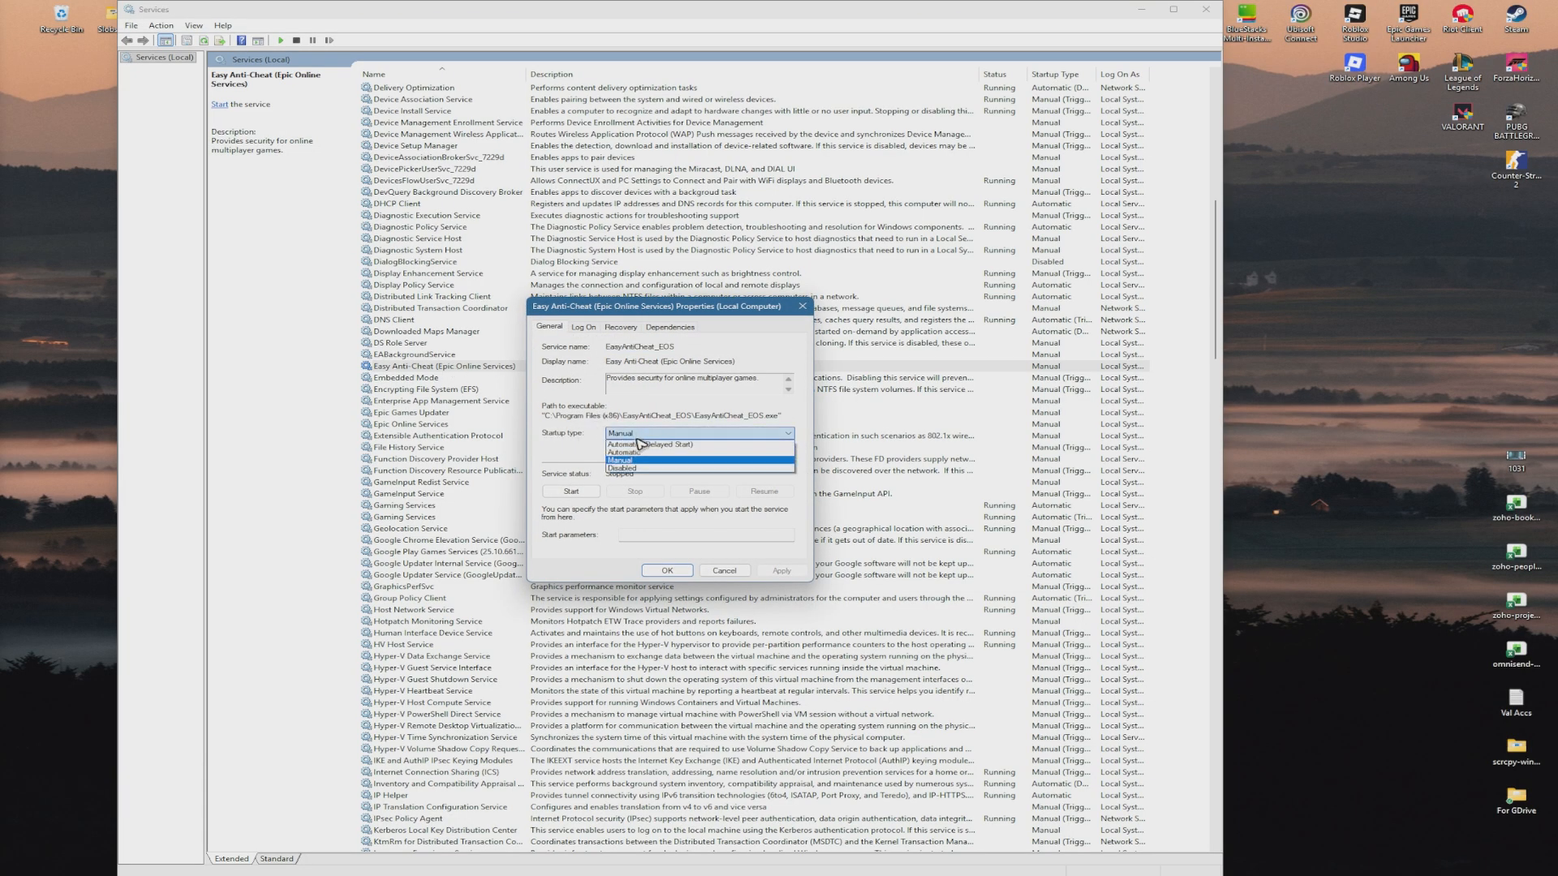
pyautogui.click(623, 453)
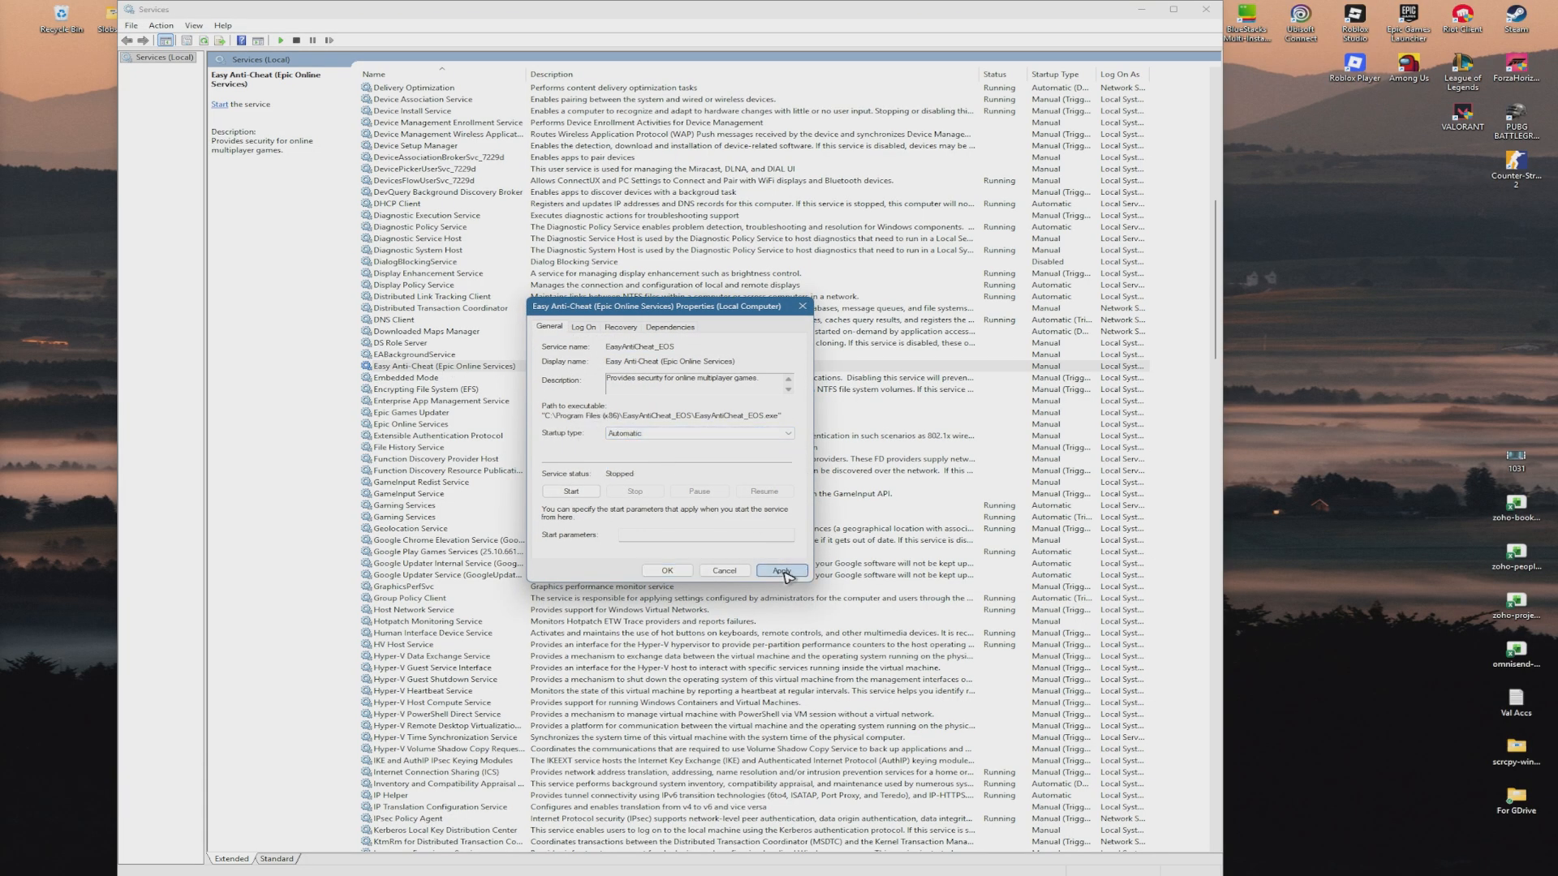
pyautogui.click(782, 570)
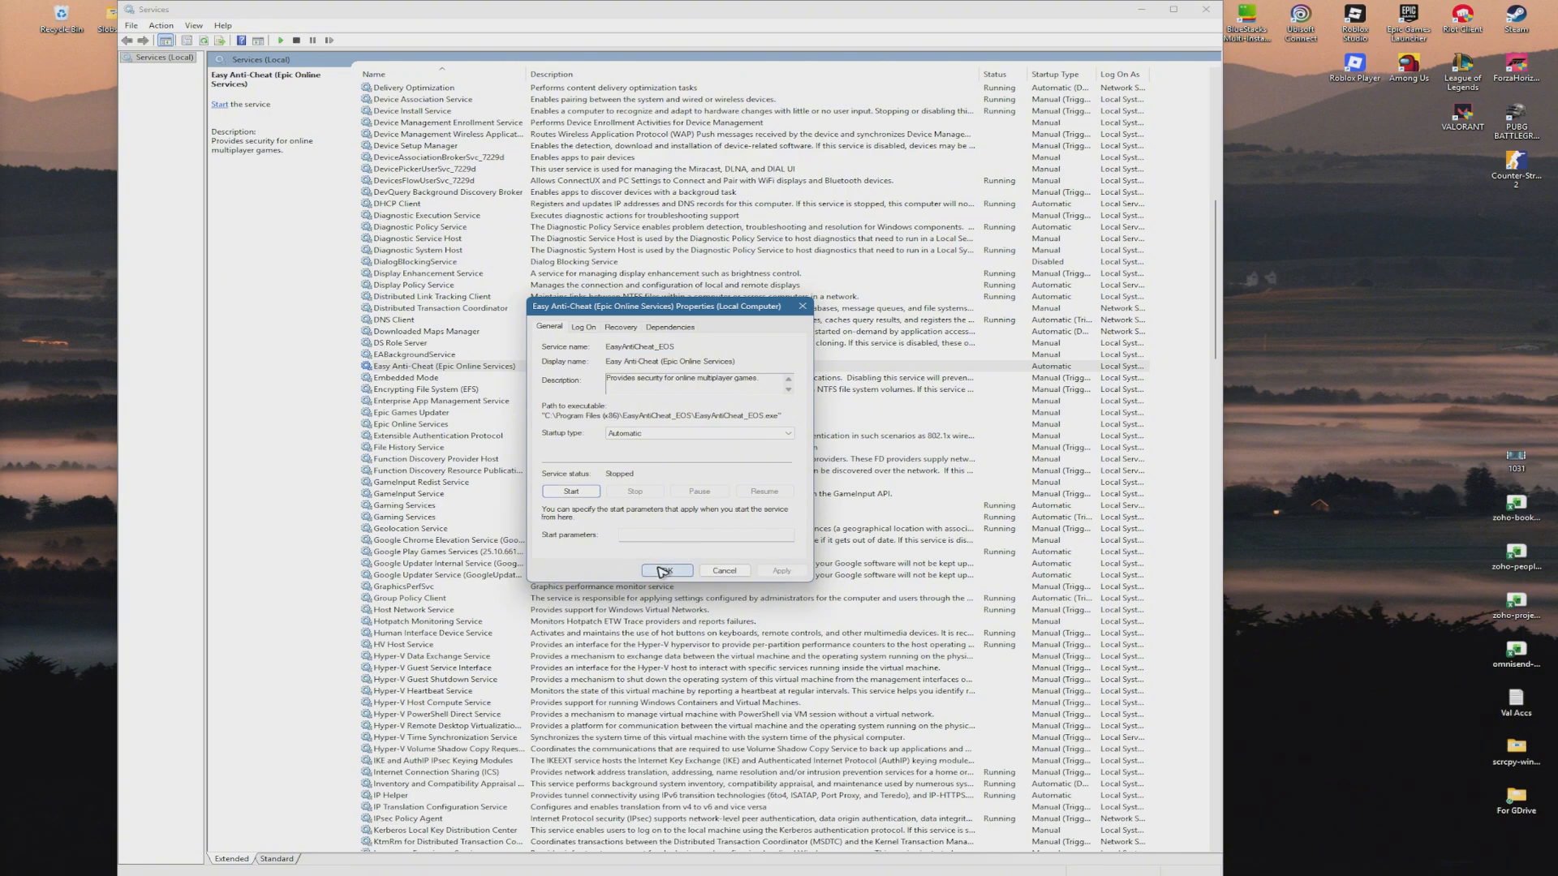
pyautogui.click(665, 570)
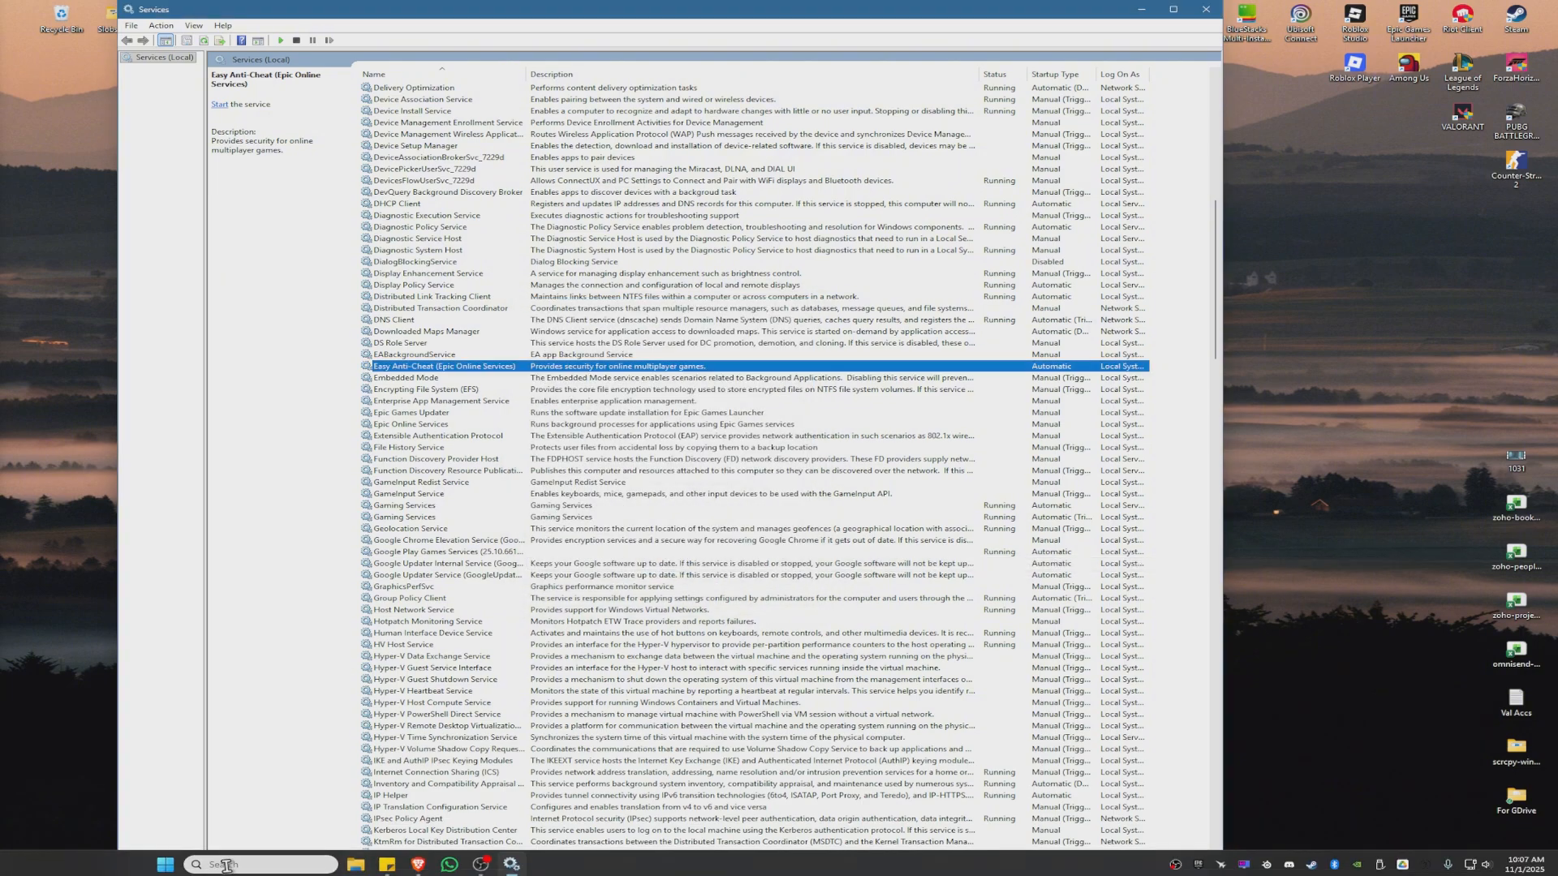
pyautogui.click(167, 863)
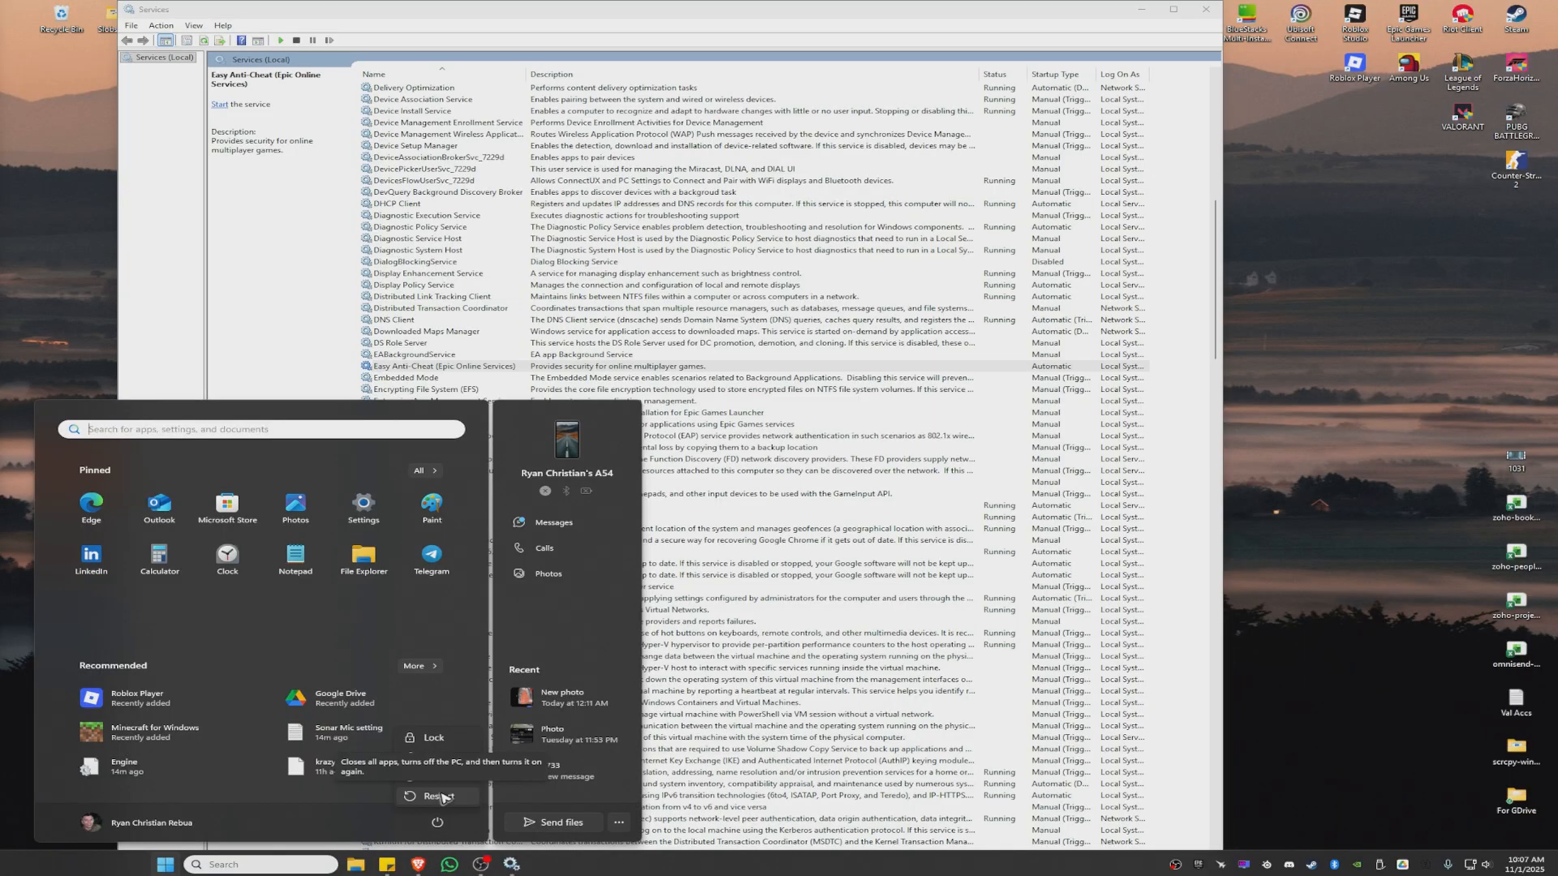
pyautogui.click(432, 632)
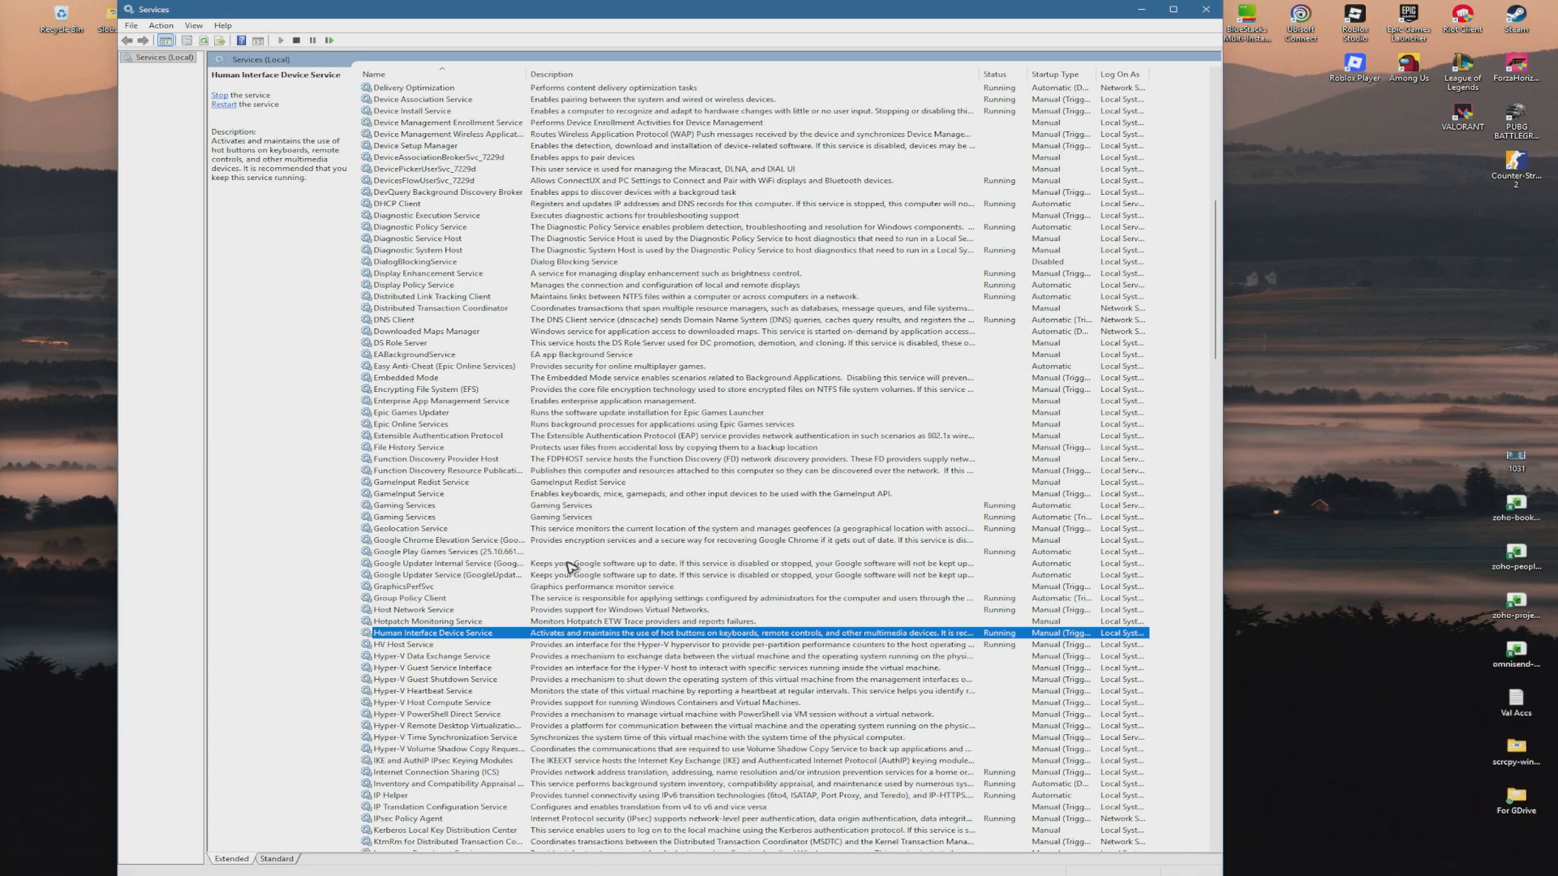
pyautogui.click(445, 365)
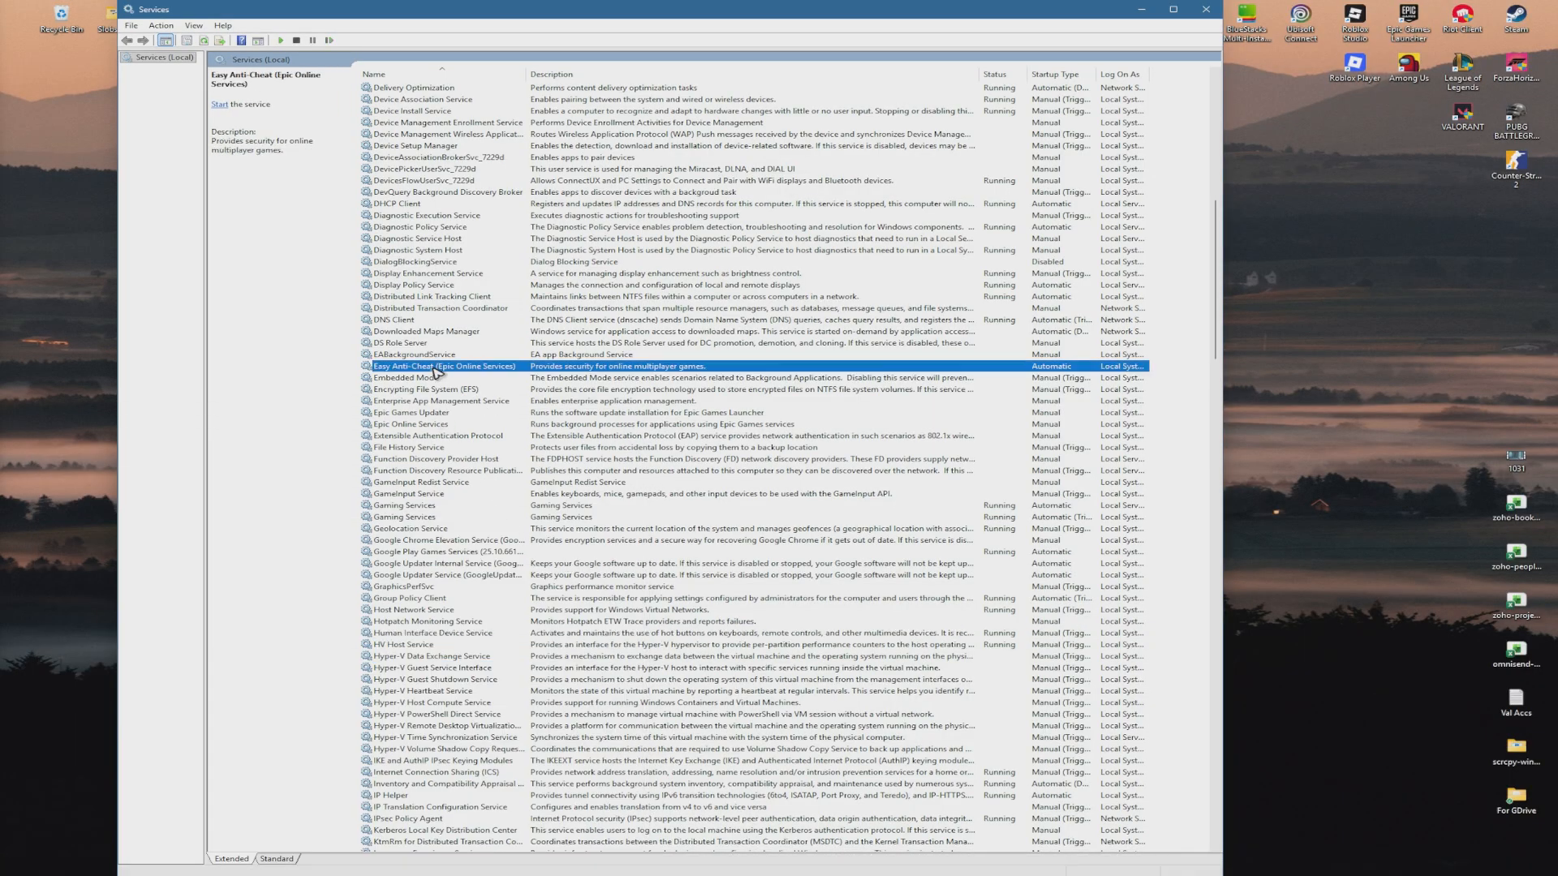